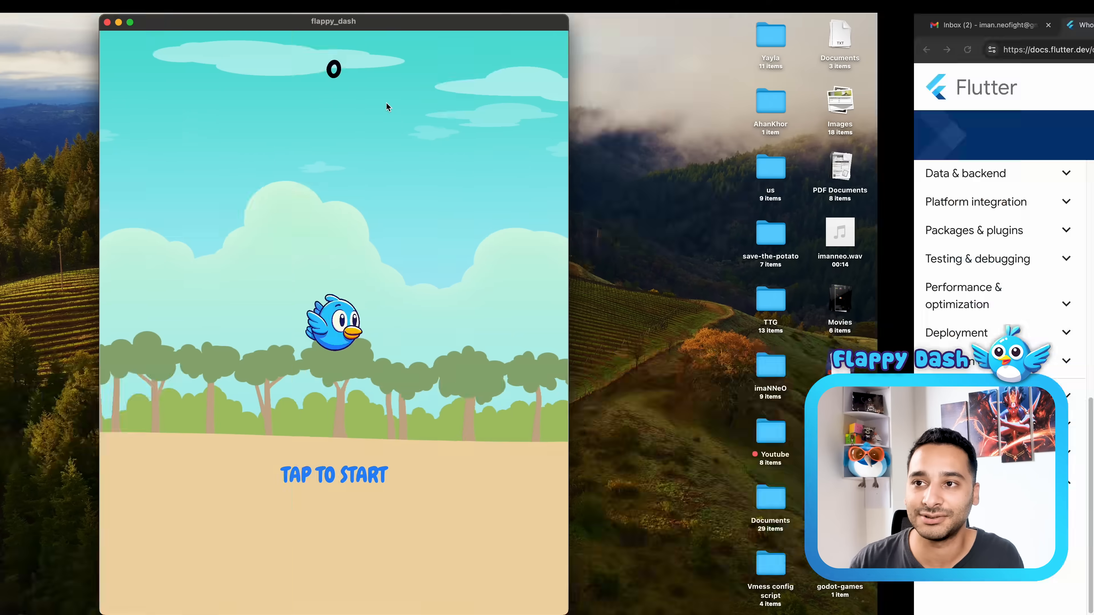
- Bring the Flutter docs forward and read the Who is Dash? page down to the mascot illustrations
click(209, 25)
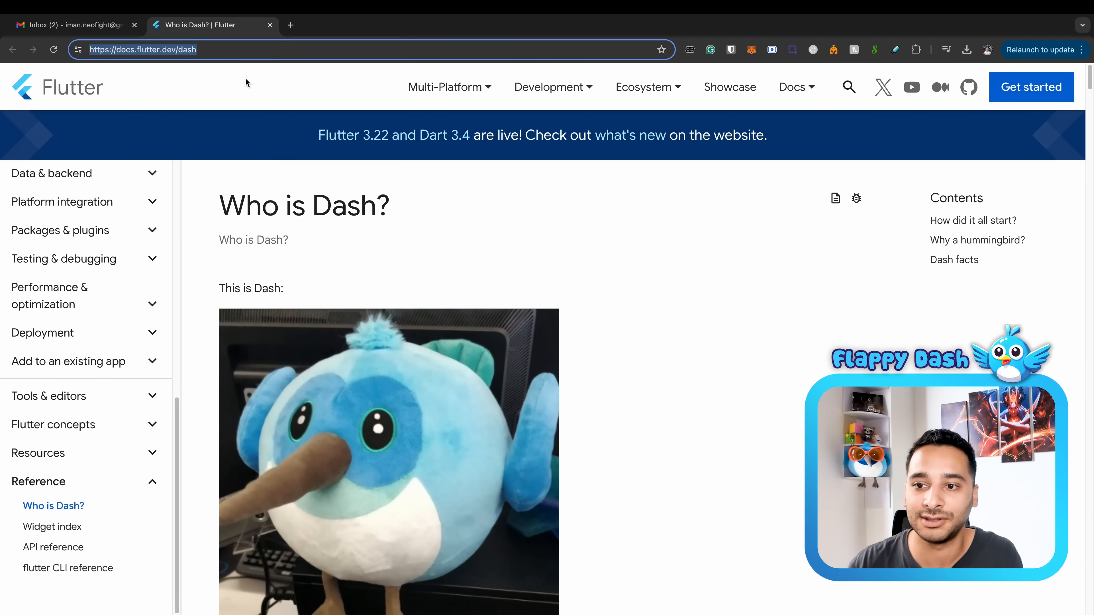
scroll(down, 3)
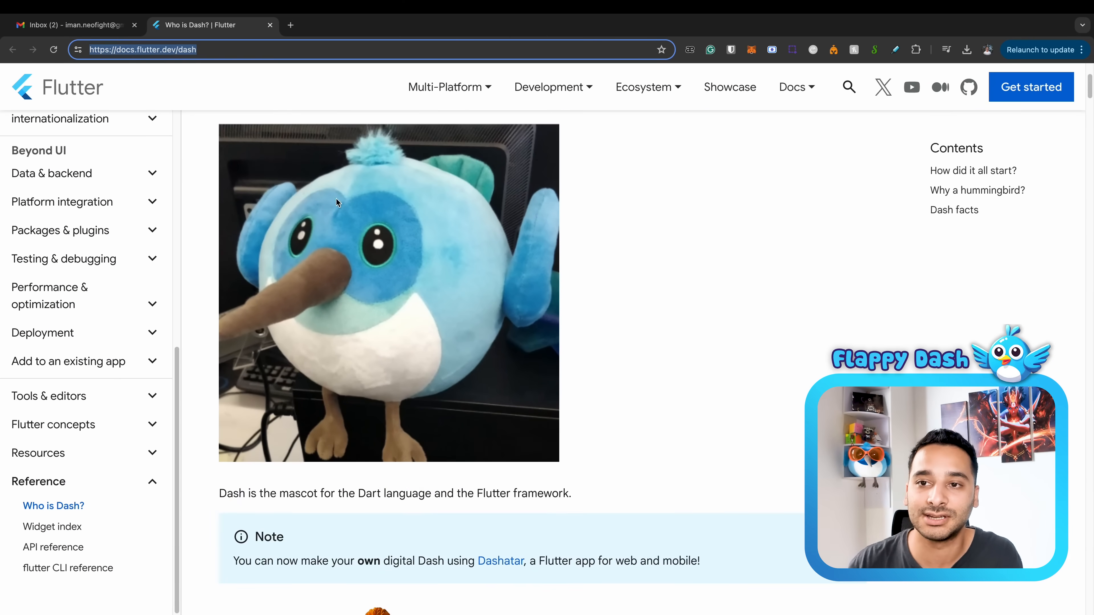
scroll(up, 3)
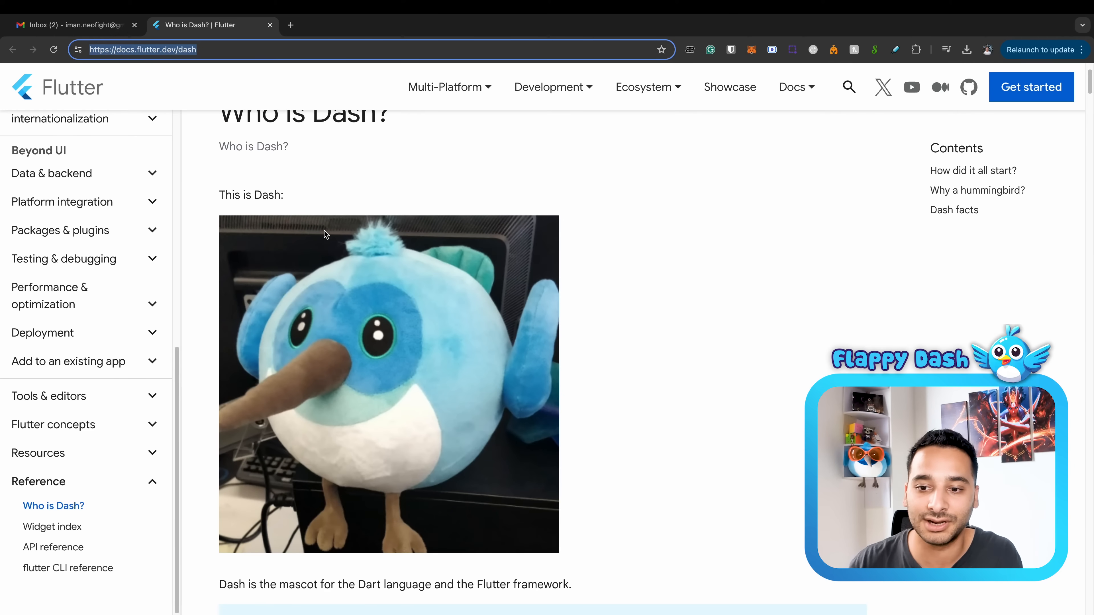
scroll(down, 3)
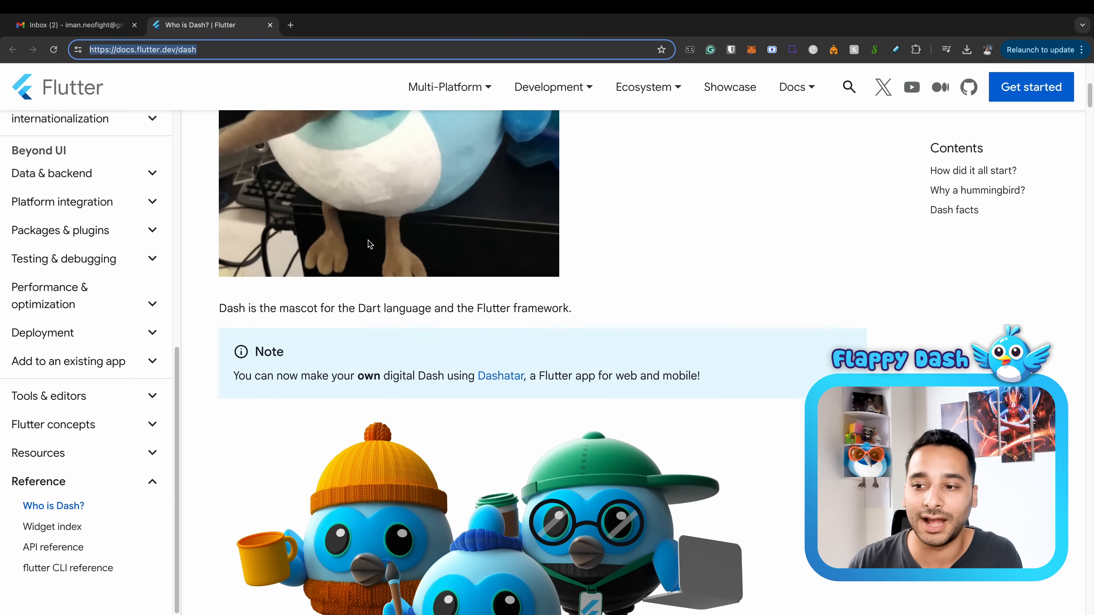
scroll(down, 3)
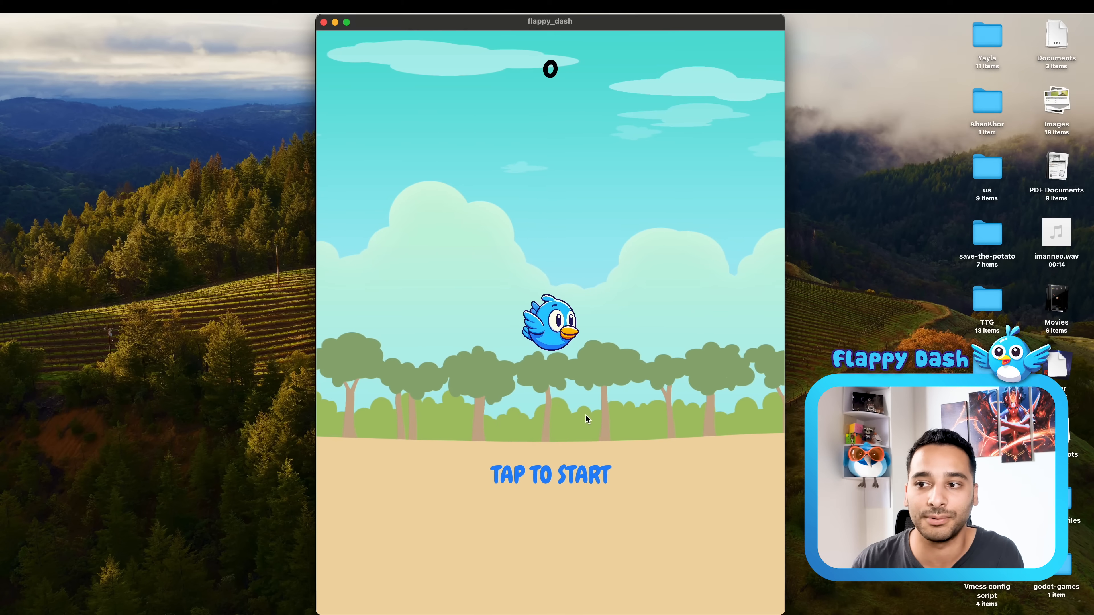
mouse_move(137, 437)
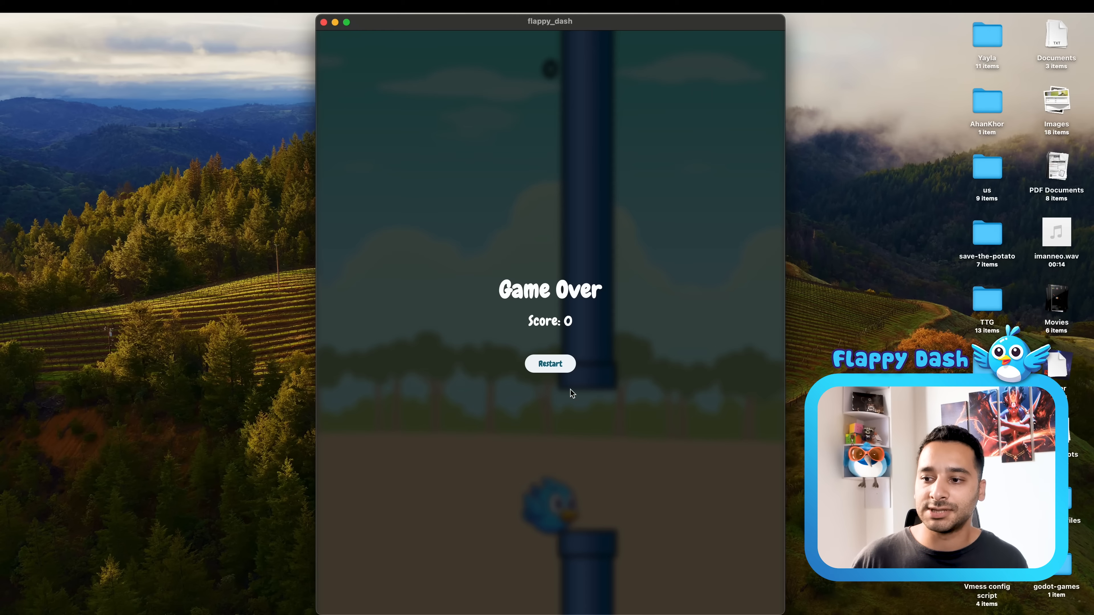
mouse_move(516, 478)
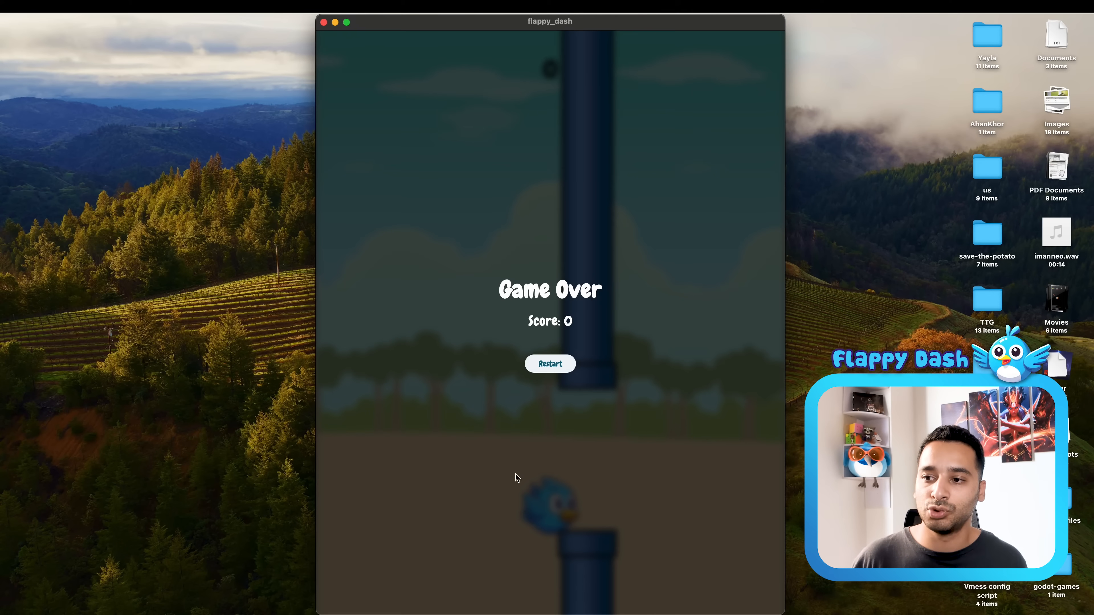
mouse_move(551, 390)
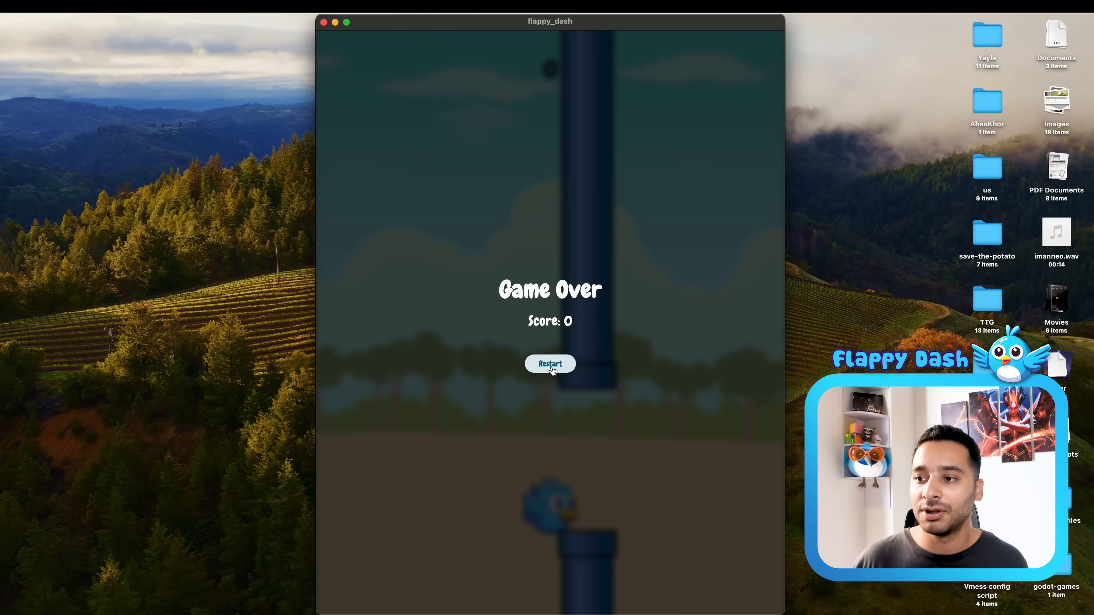
mouse_move(481, 400)
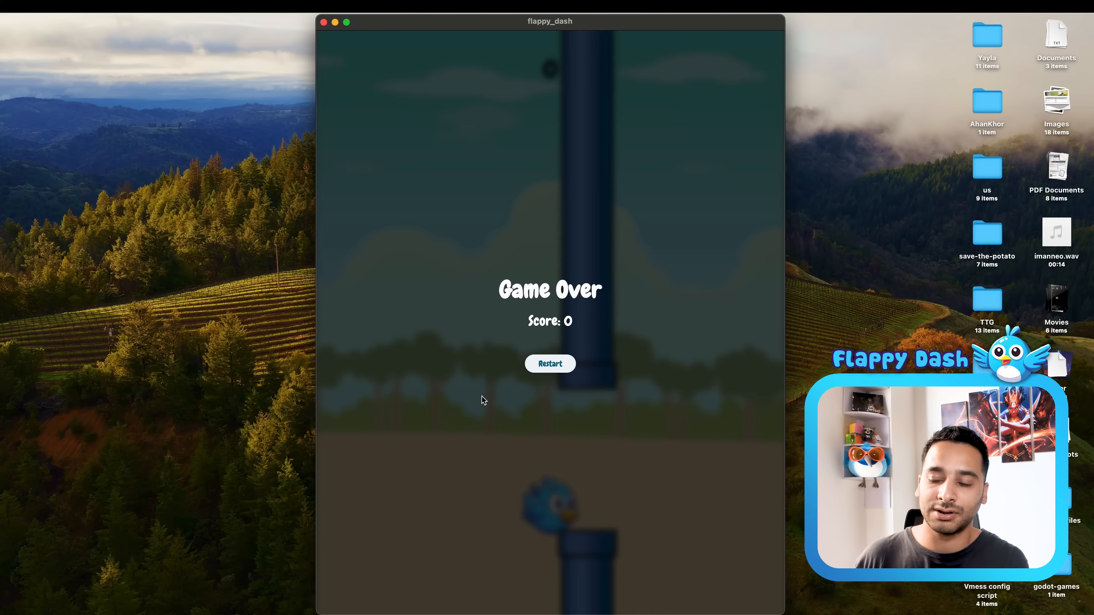
mouse_move(622, 340)
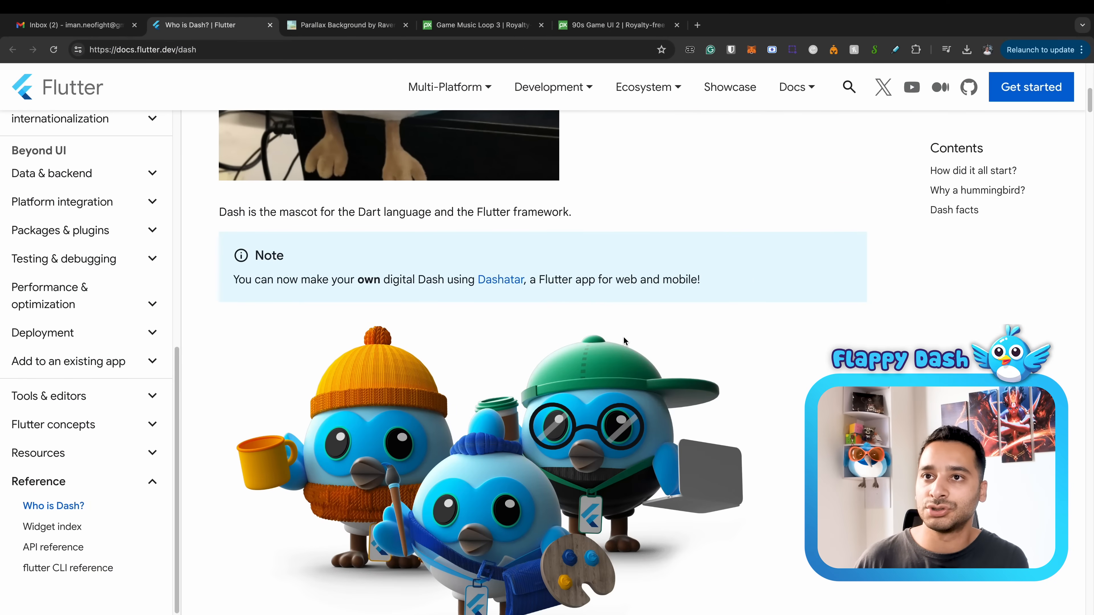
mouse_move(342, 25)
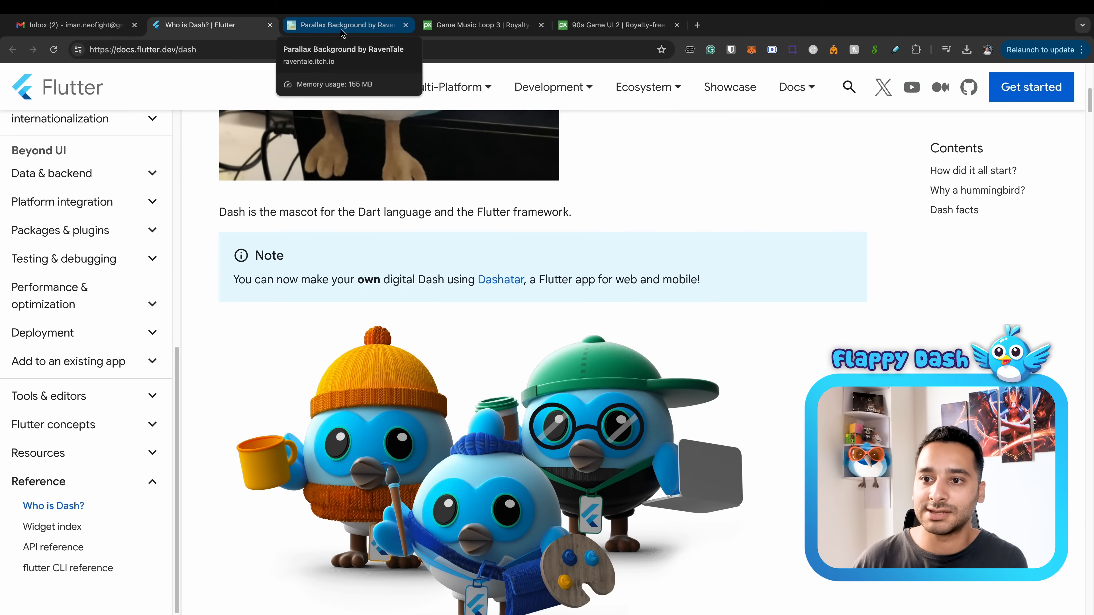
- View RavenTale's Nature Parallax Background pack on itch.io down to its related tile packs and contents
click(341, 25)
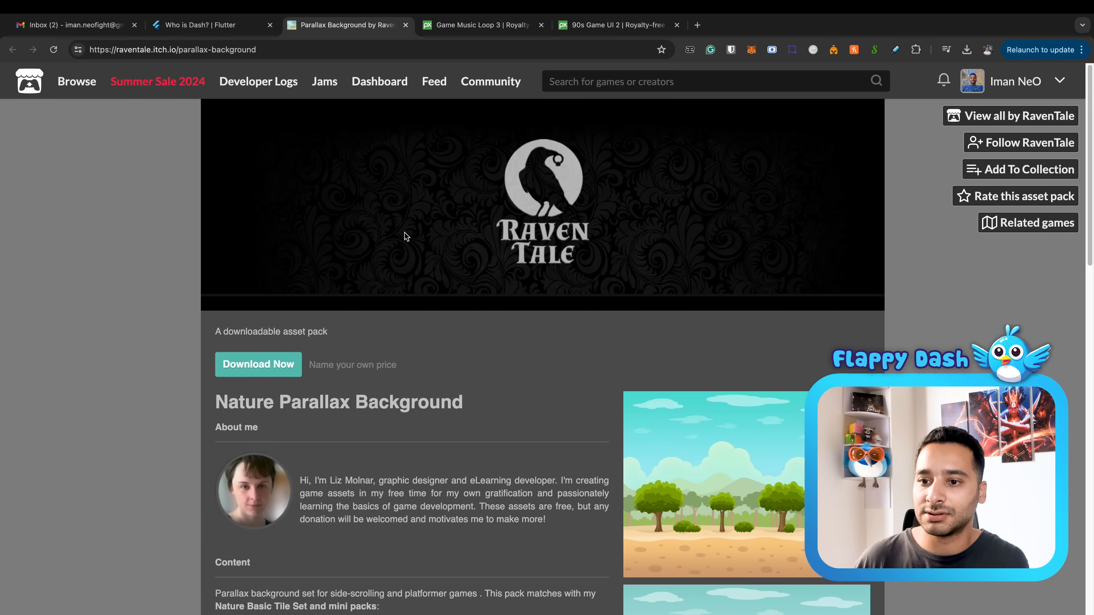
scroll(down, 3)
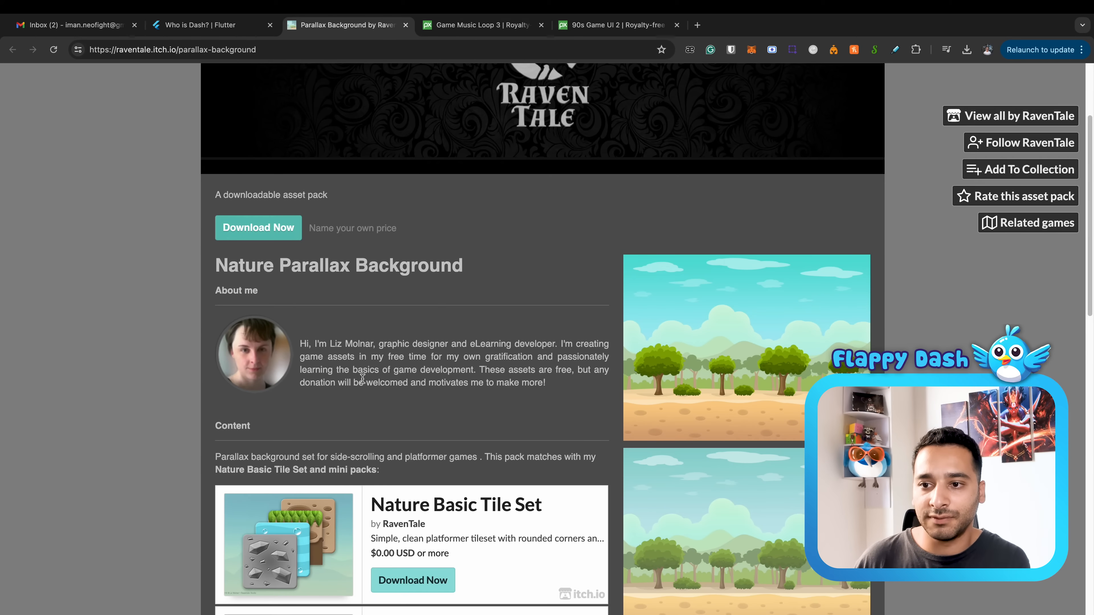
scroll(down, 3)
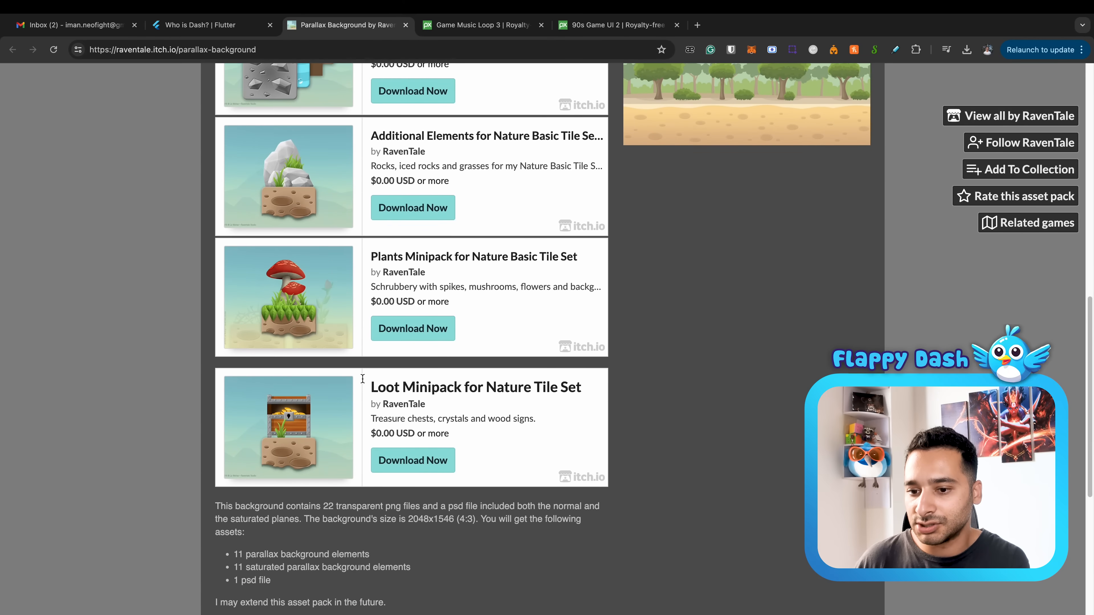
scroll(up, 3)
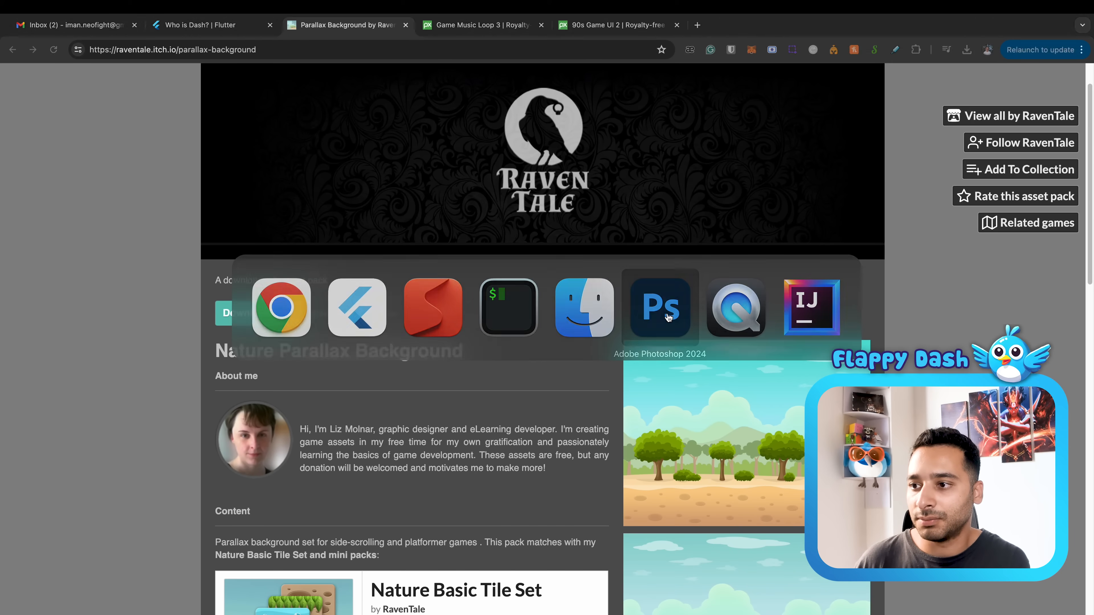
- In Photoshop, toggle dash.psd background layers, leaving trees, bushes, ground and hill hidden
click(659, 308)
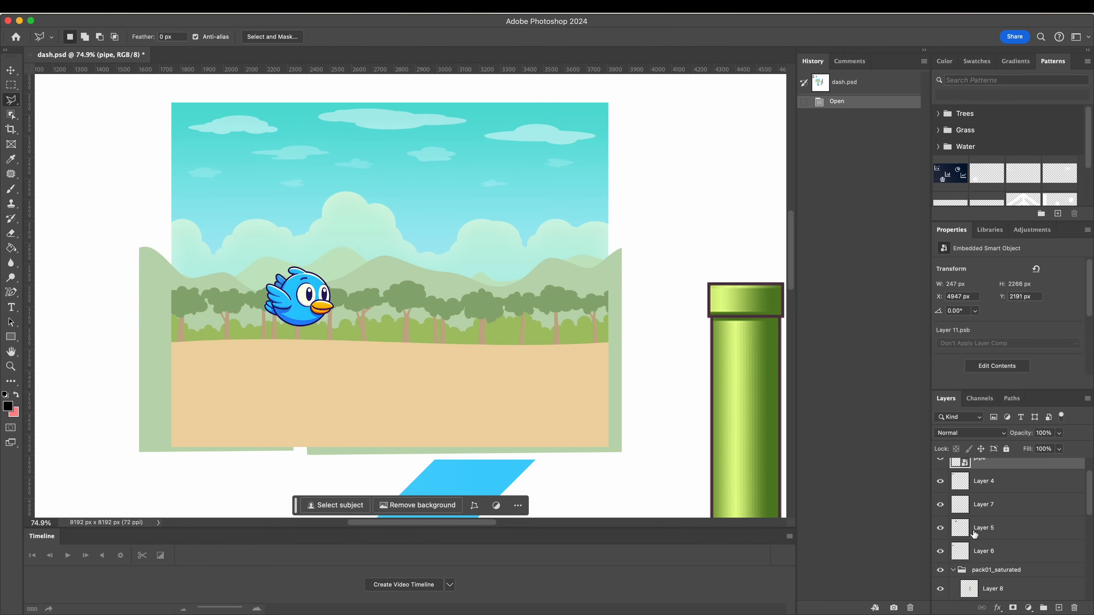
click(940, 515)
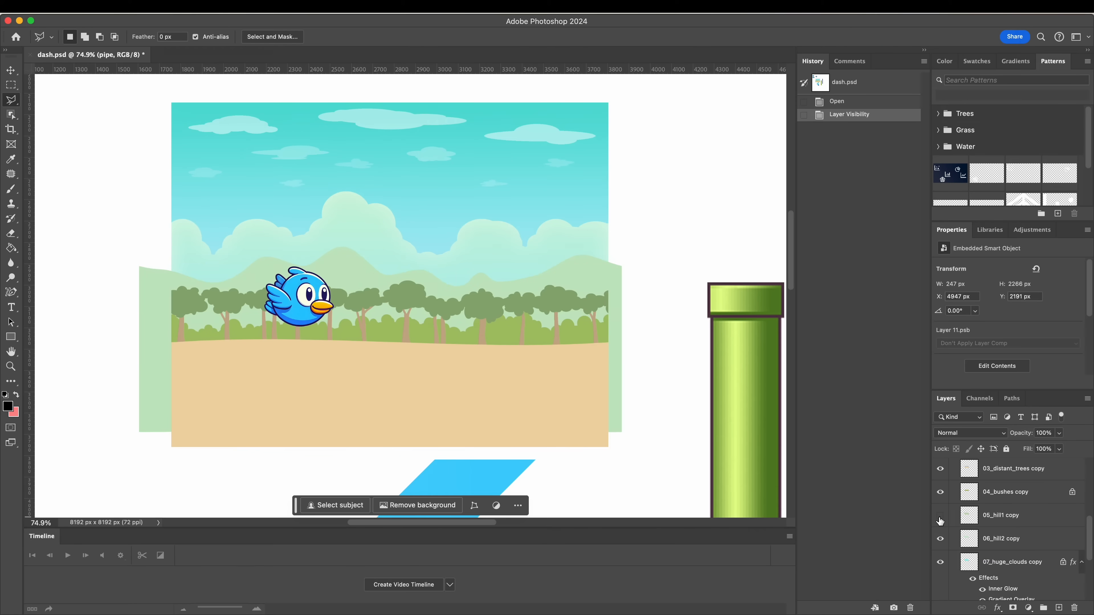
click(939, 468)
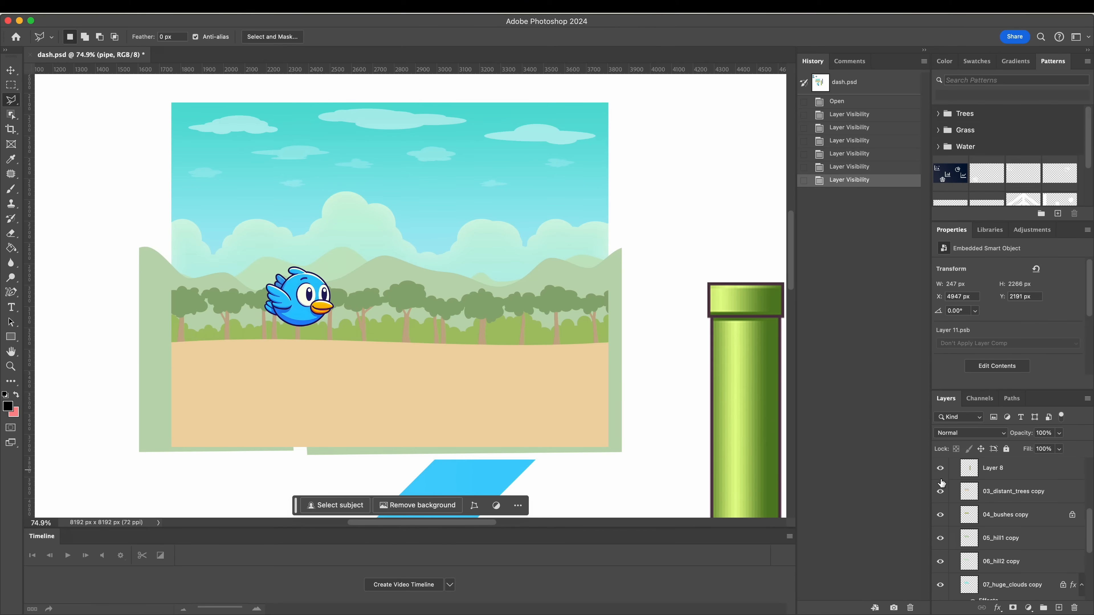
click(941, 490)
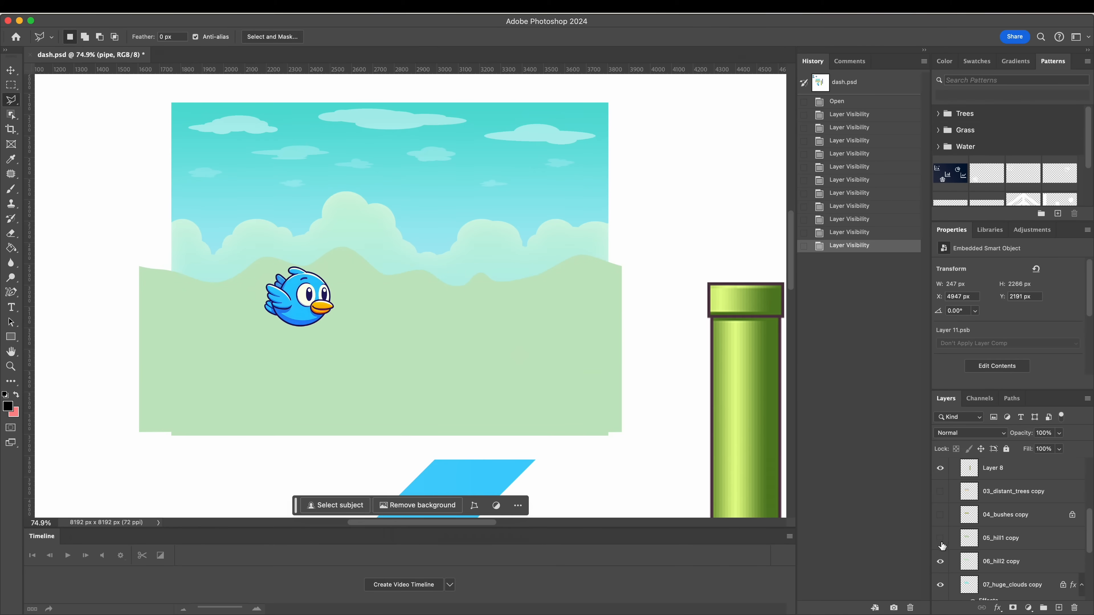
click(940, 537)
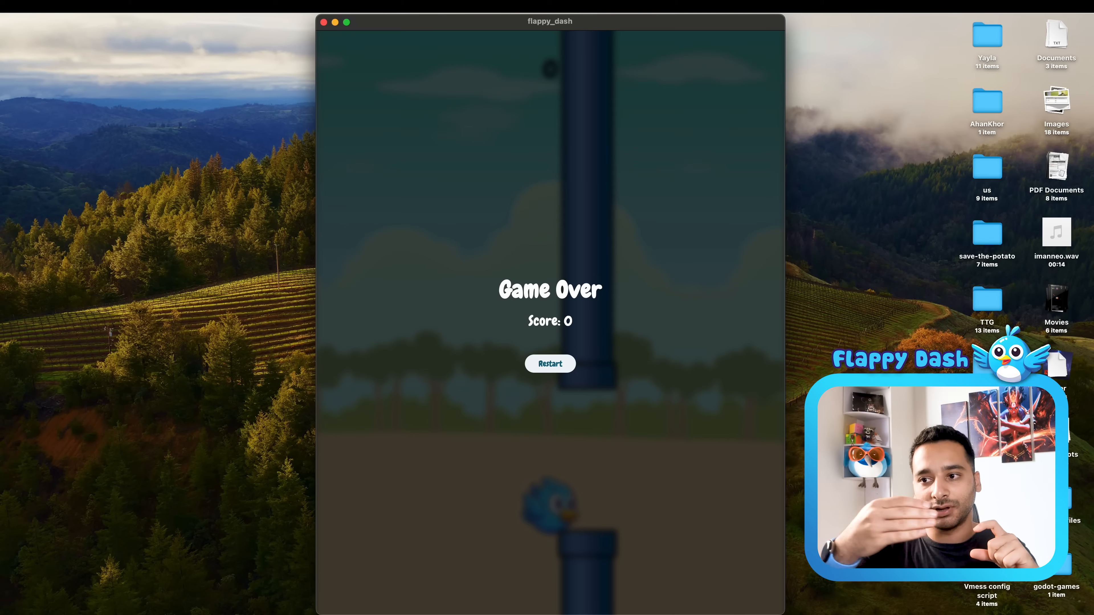
- Restart flappy_dash from the Game Over screen back to Tap to Start
click(550, 364)
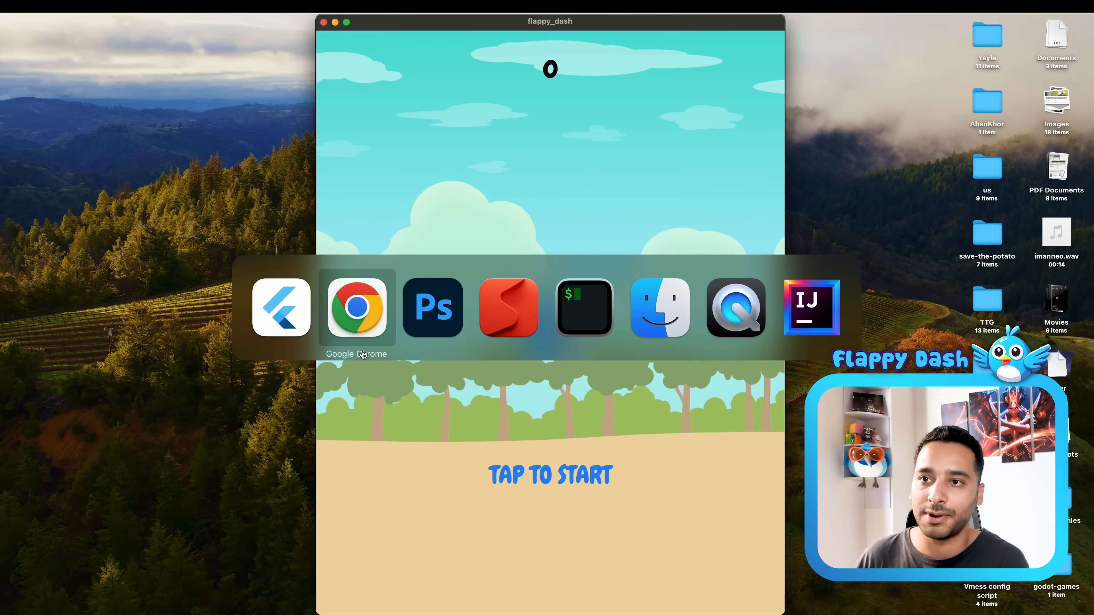
- Switch to Chrome showing the Google results defining parallax
click(355, 308)
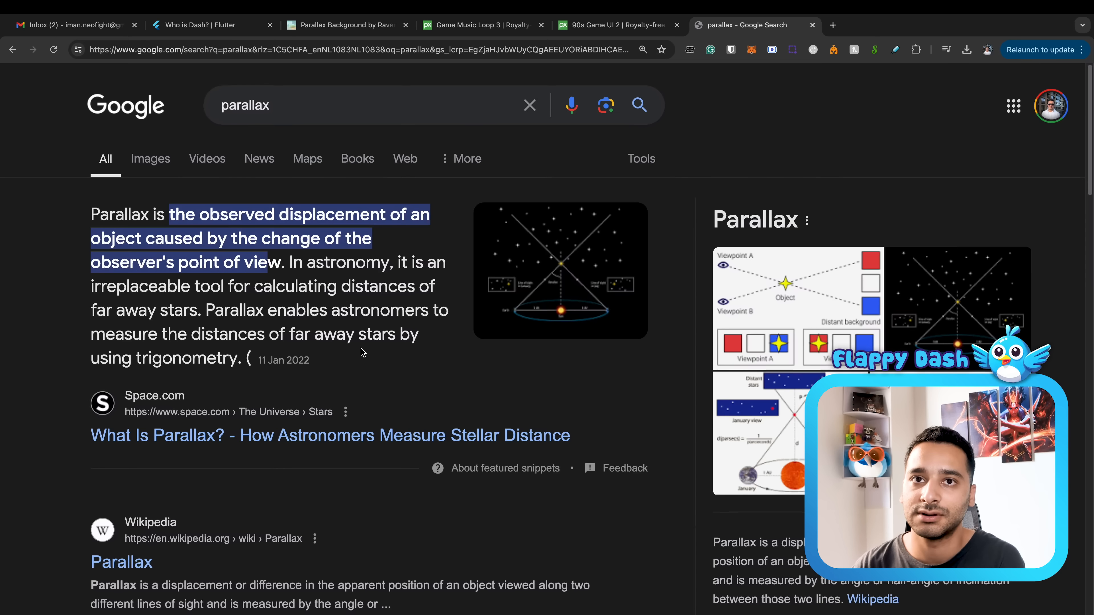
mouse_move(426, 283)
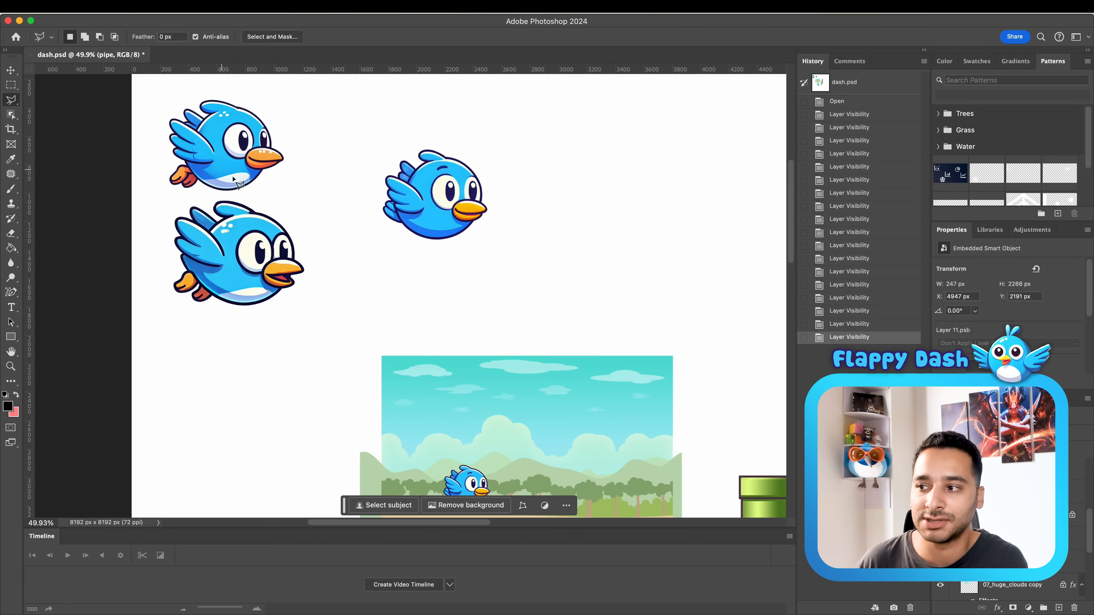
- With the Move tool, select the blue pipe layer to drag it down beside the green pipe
click(11, 70)
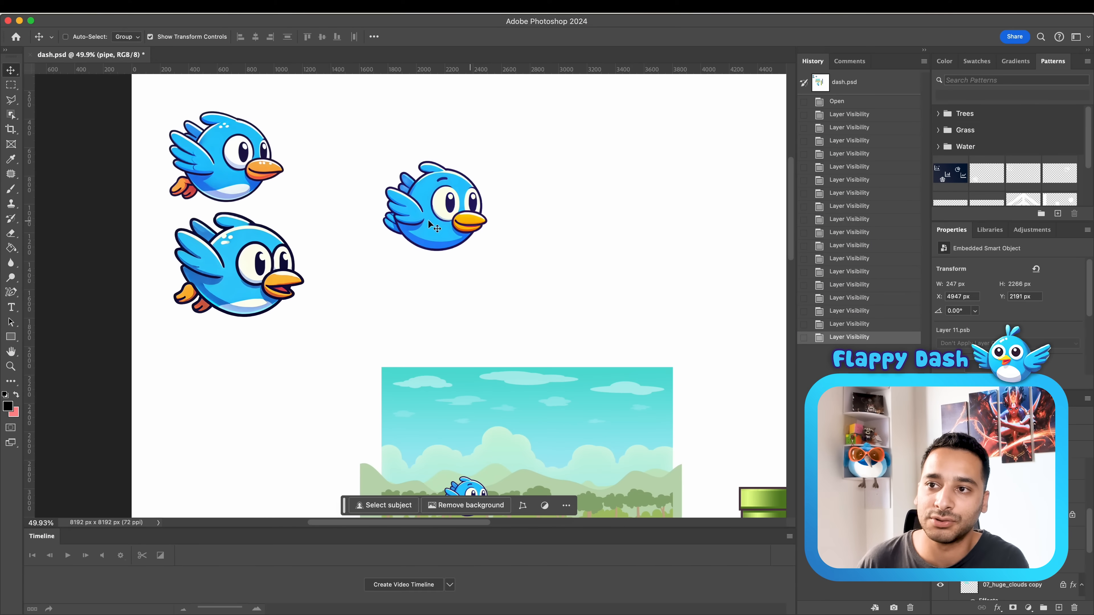
scroll(down, 3)
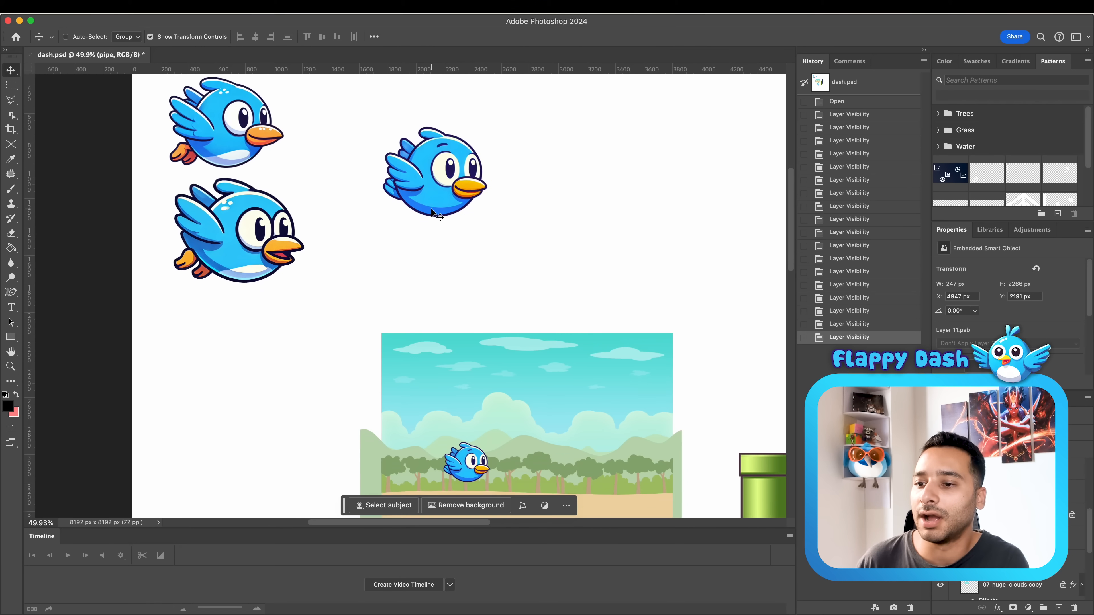
scroll(down, 3)
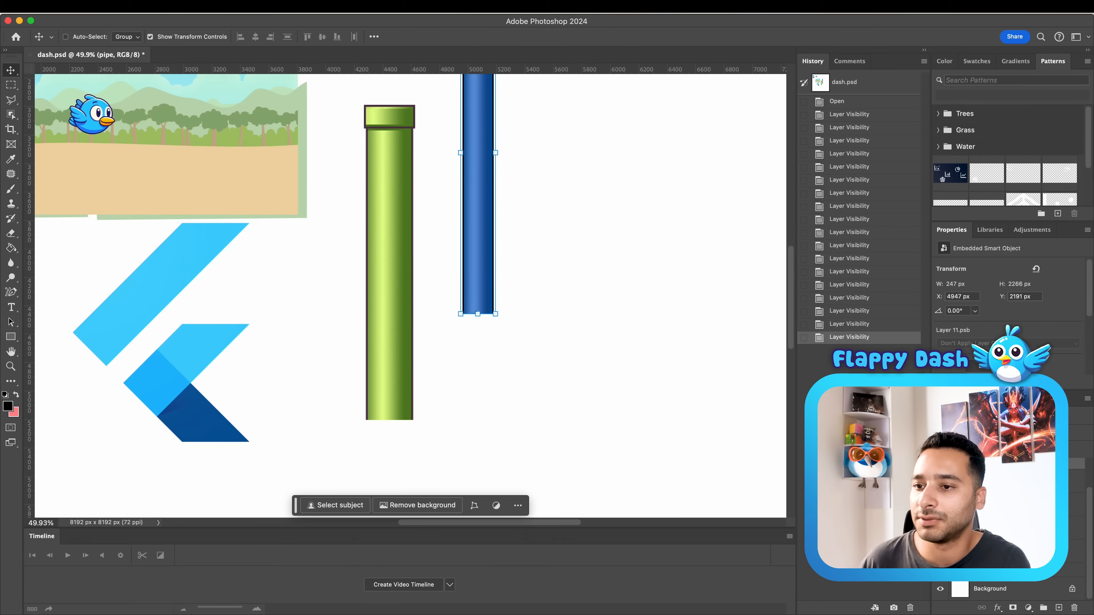
mouse_move(349, 314)
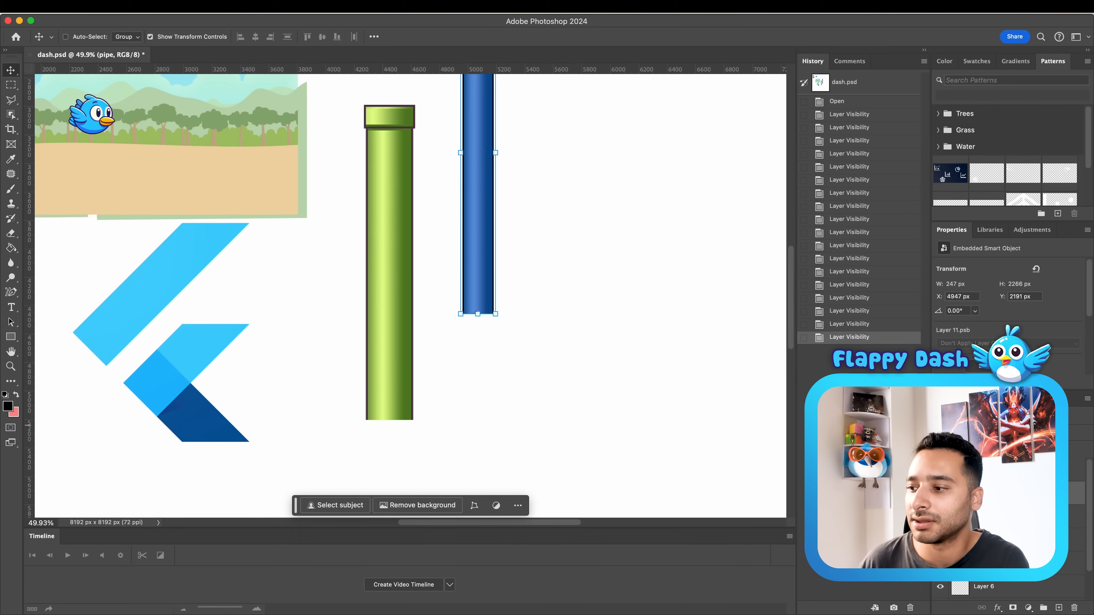
click(945, 398)
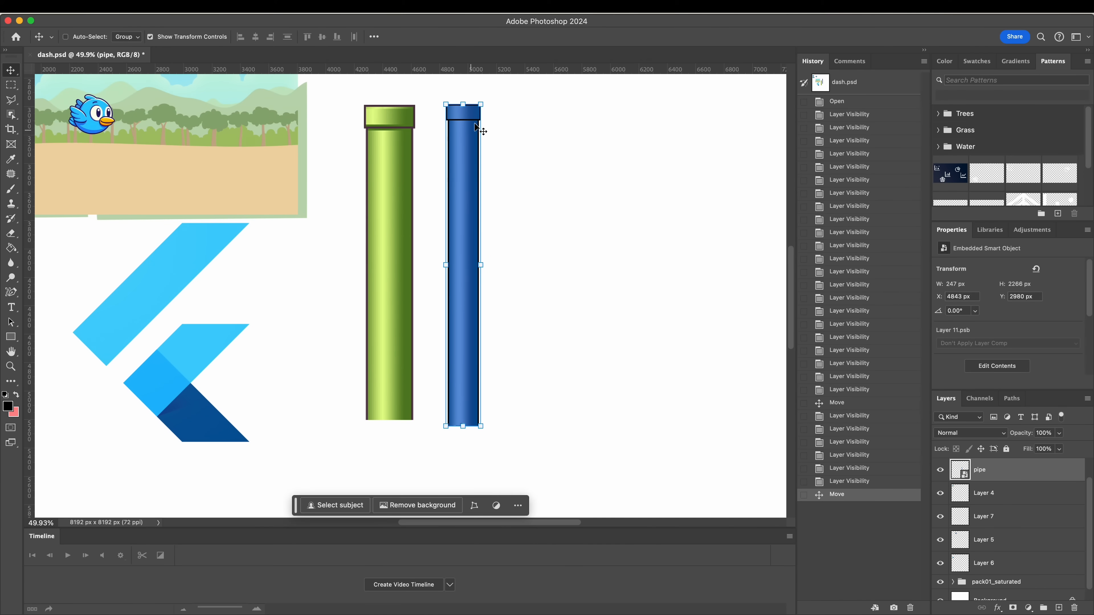
mouse_move(503, 253)
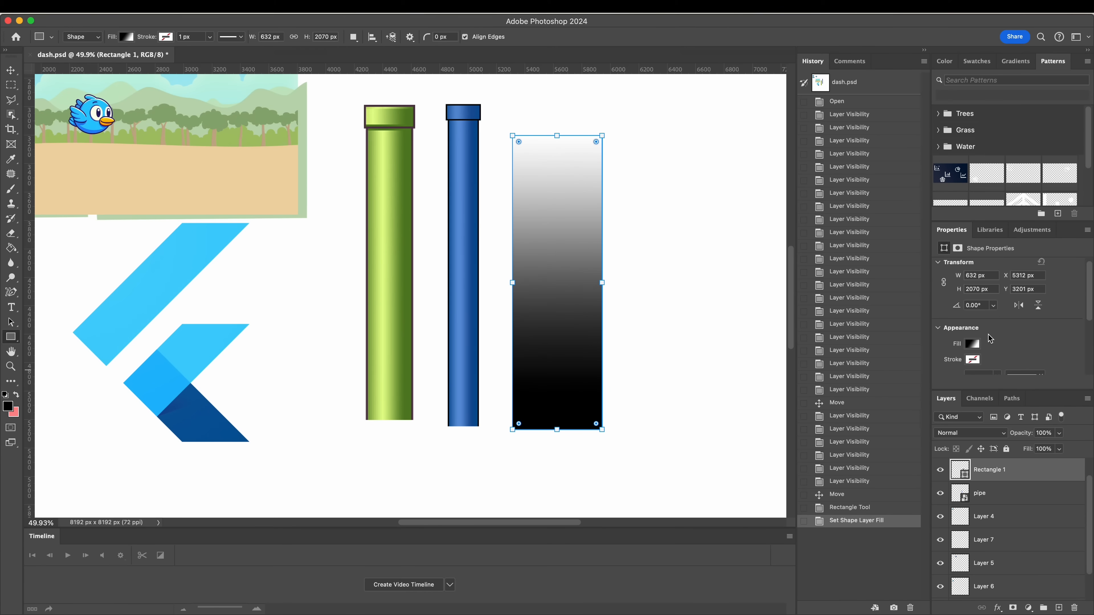
click(971, 343)
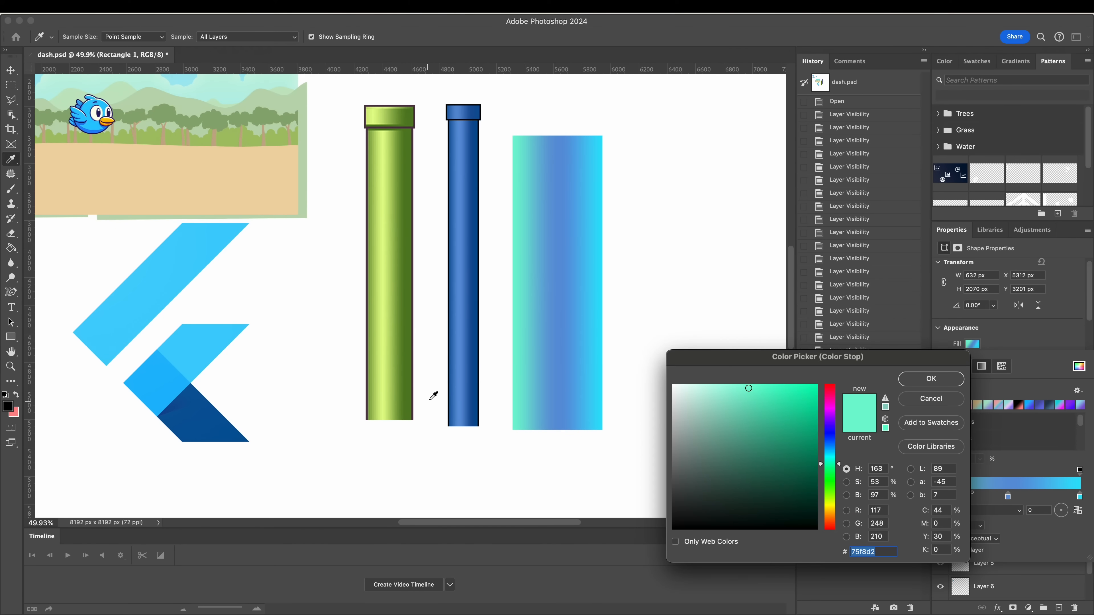
click(929, 379)
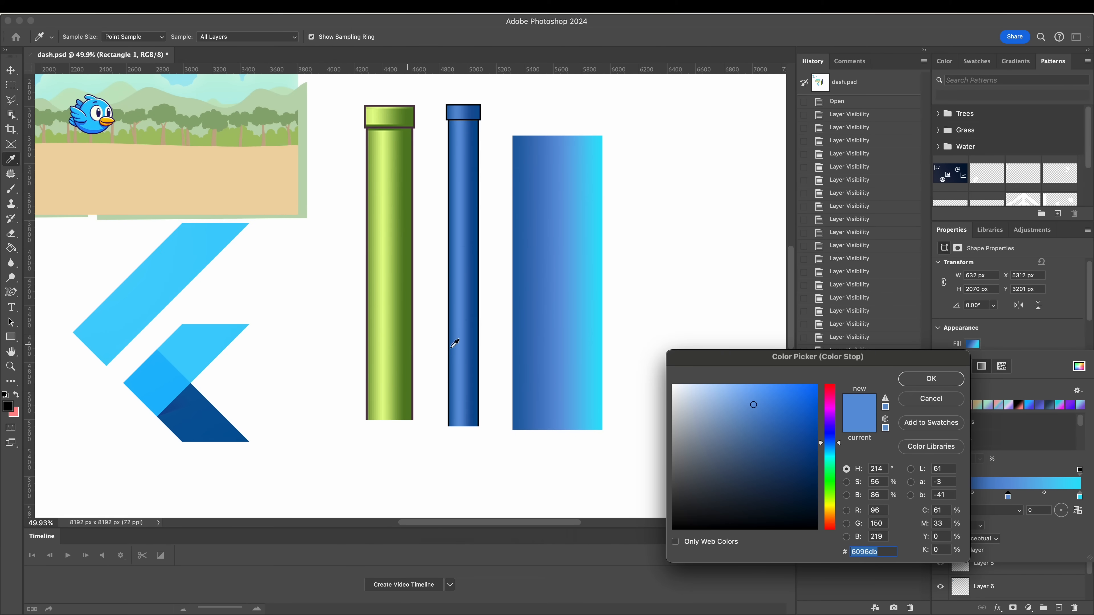
click(930, 379)
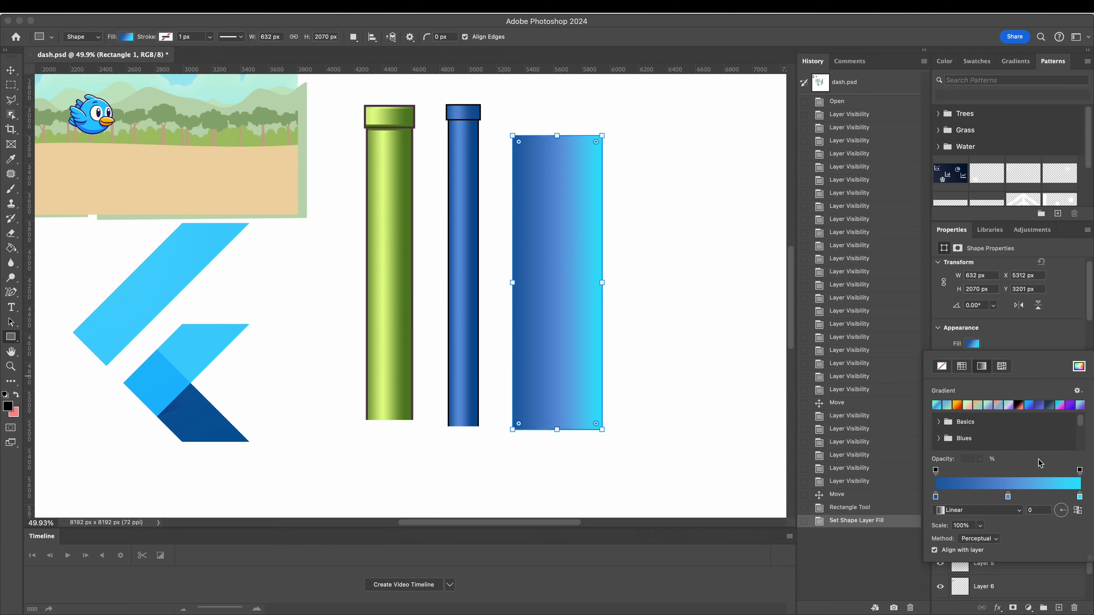
double_click(934, 496)
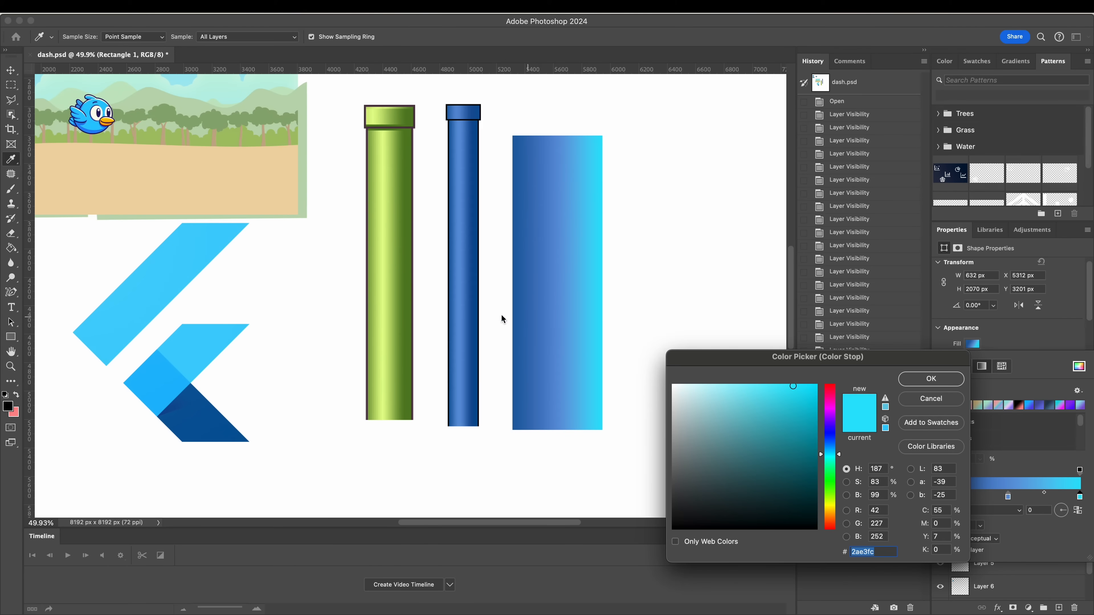
click(930, 379)
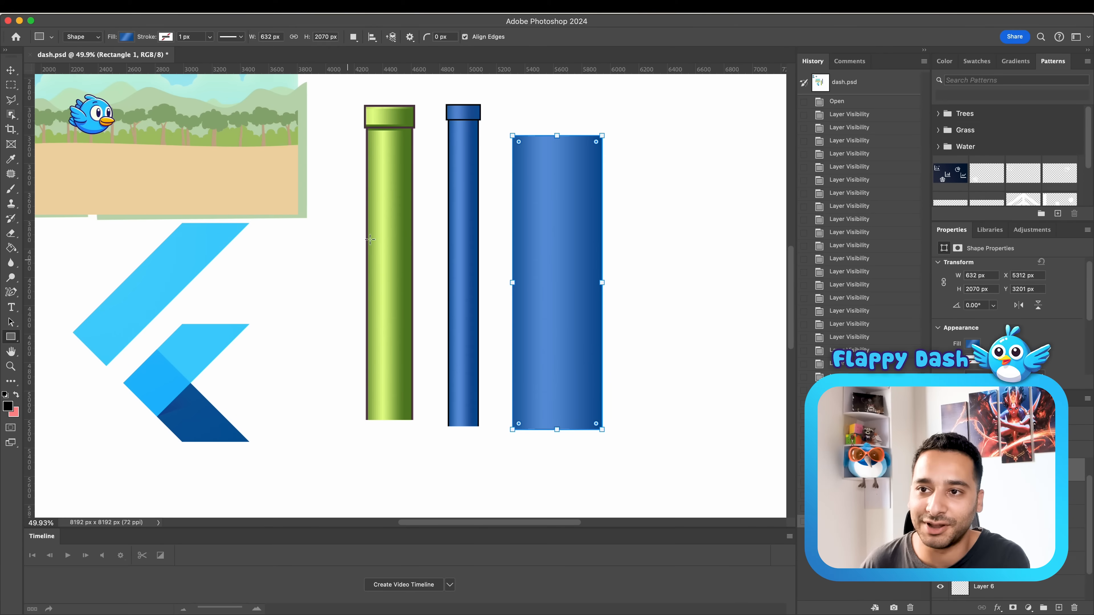
mouse_move(391, 165)
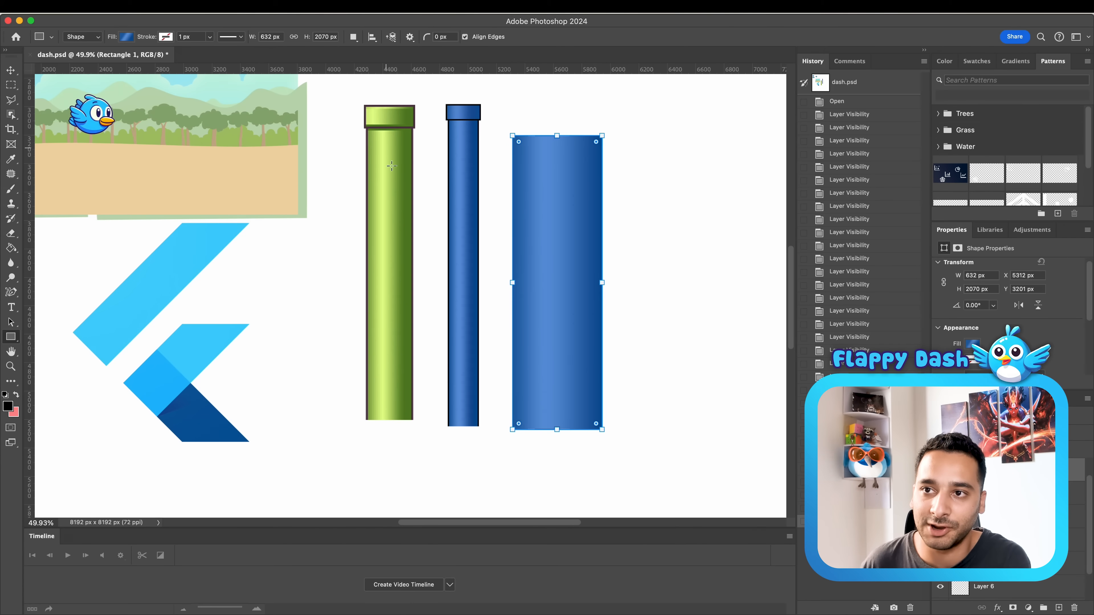
mouse_move(558, 246)
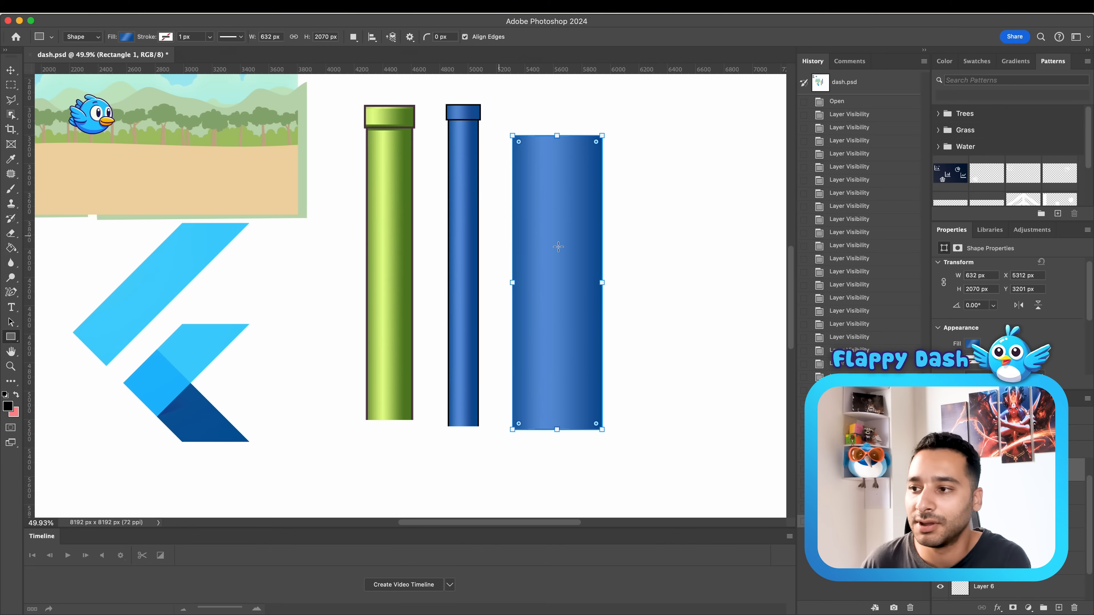
click(12, 70)
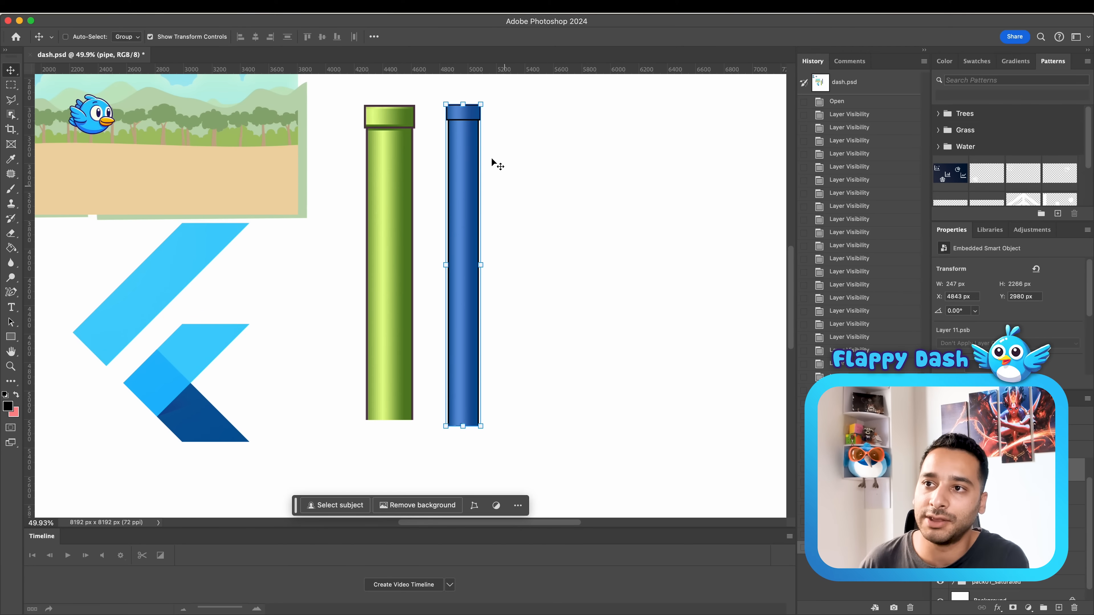
mouse_move(471, 448)
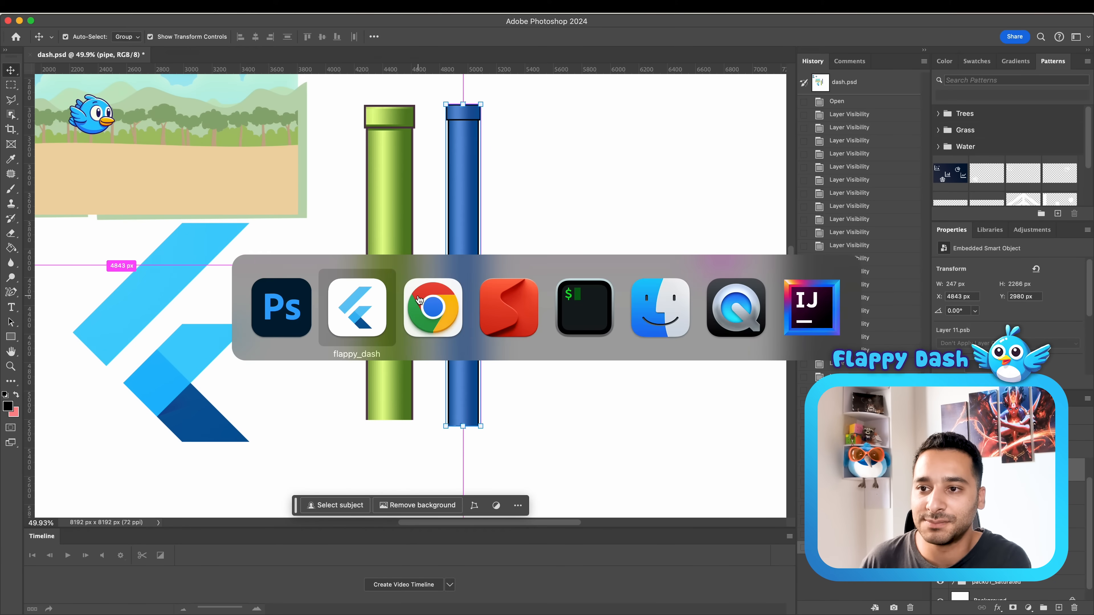
- Bring flappy_dash forward and restart a new round from the Game Over screen
click(356, 308)
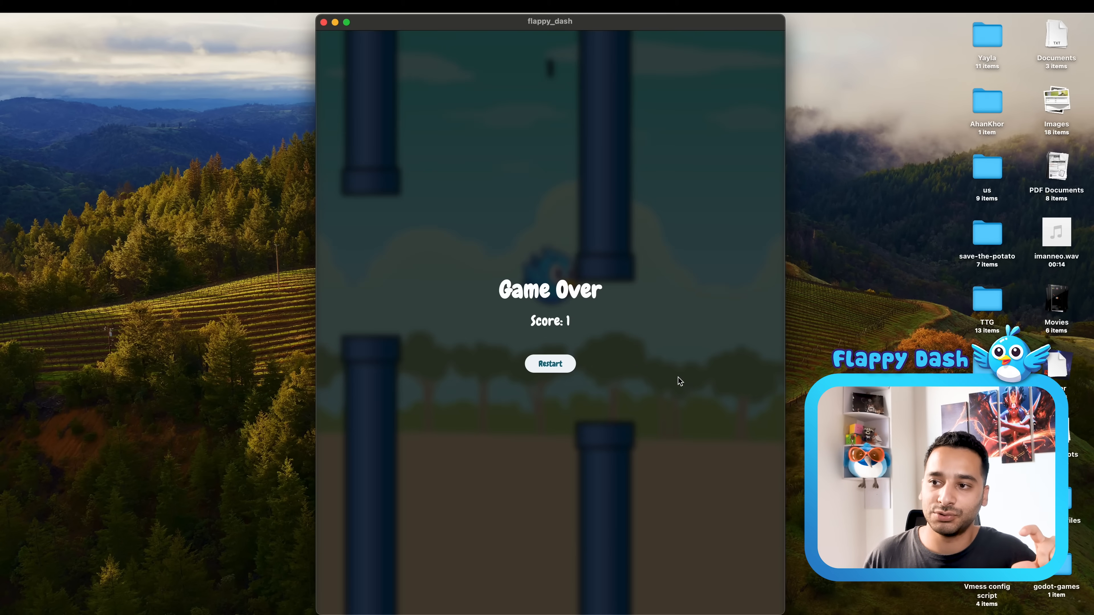
mouse_move(597, 426)
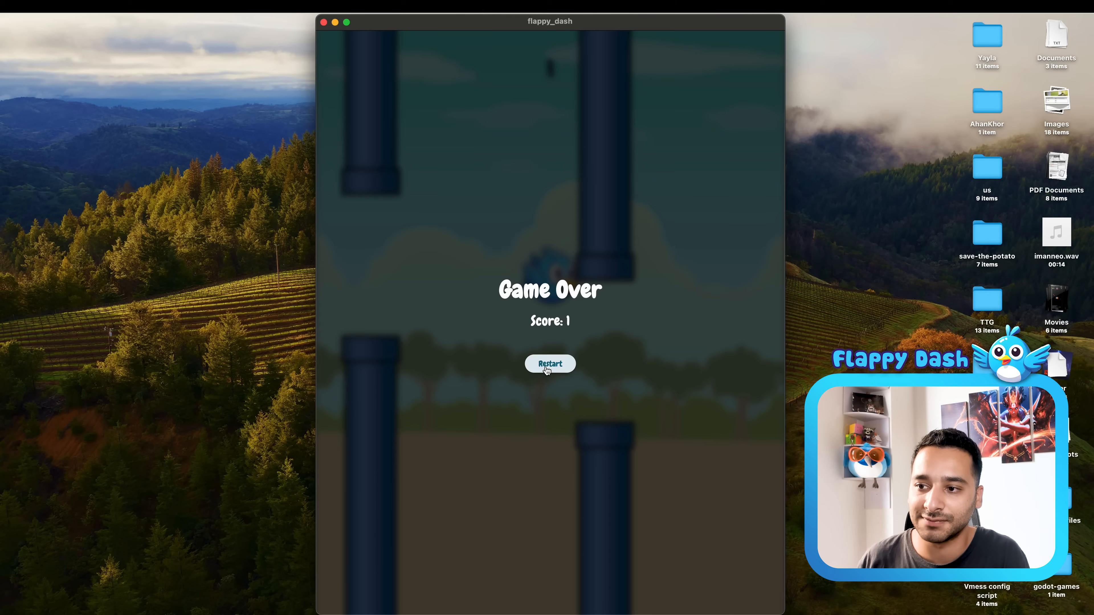
click(550, 363)
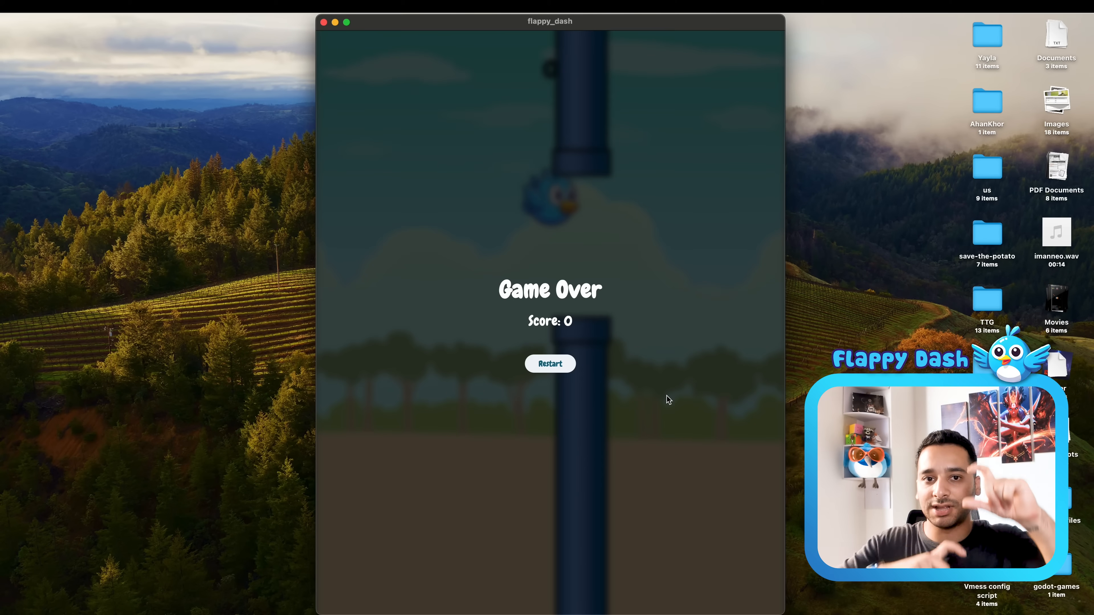
mouse_move(656, 270)
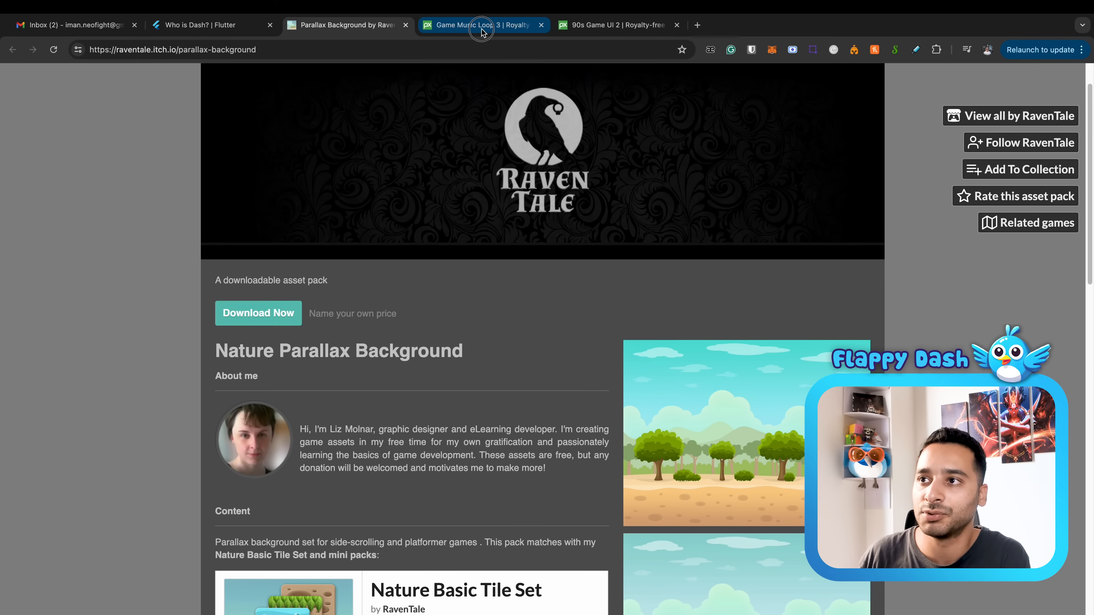
- Preview the Game Music Loop 3 track on Pixabay
click(481, 25)
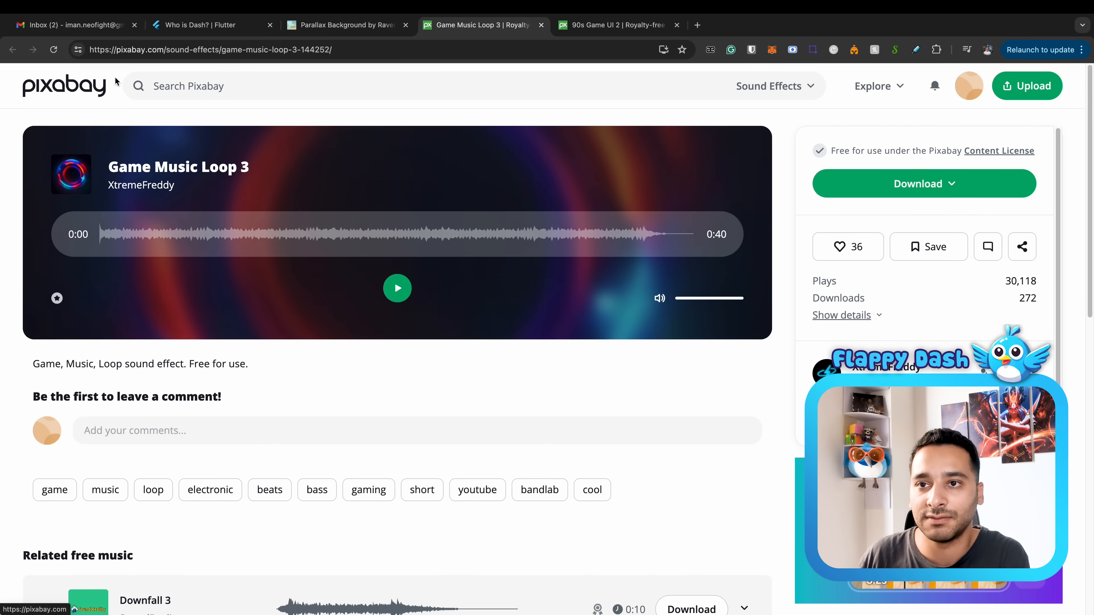
mouse_move(985, 173)
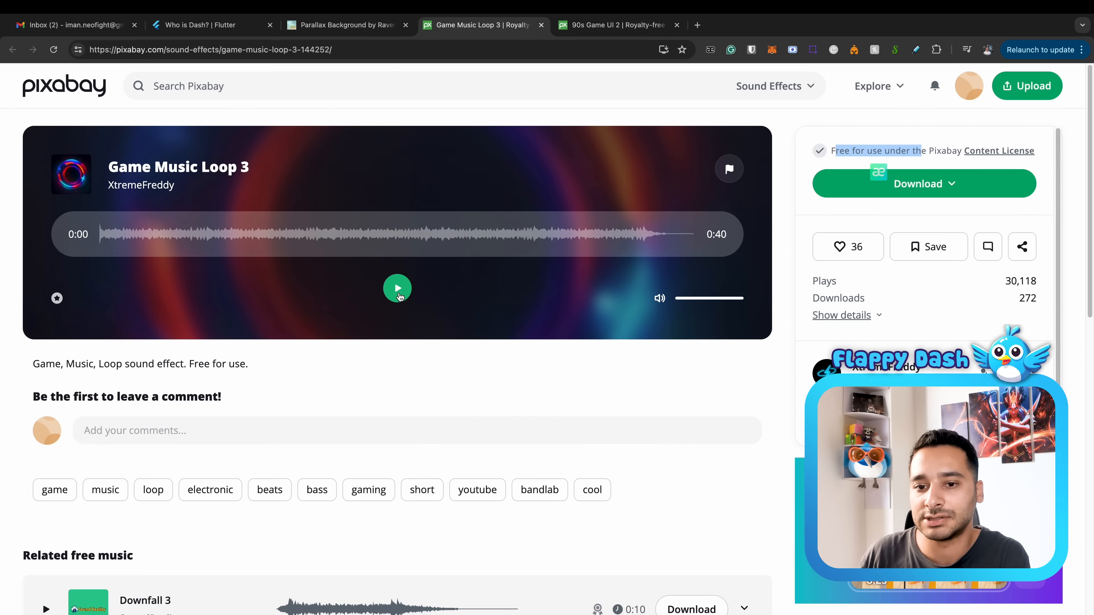
click(397, 287)
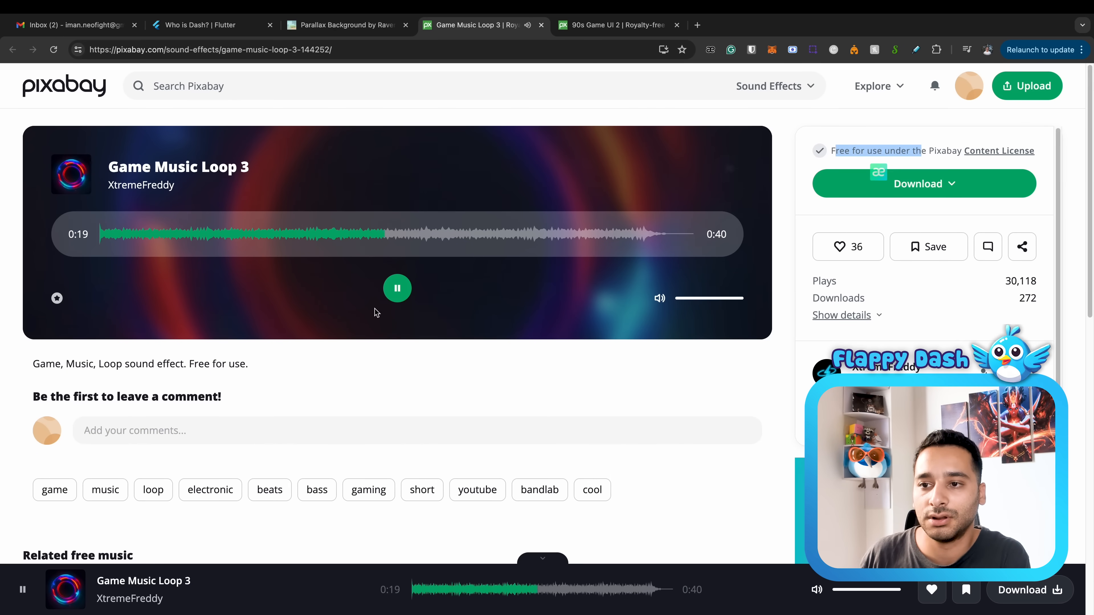
- Preview the 90s Game UI 2 sound effect on Pixabay, playing it twice
click(616, 25)
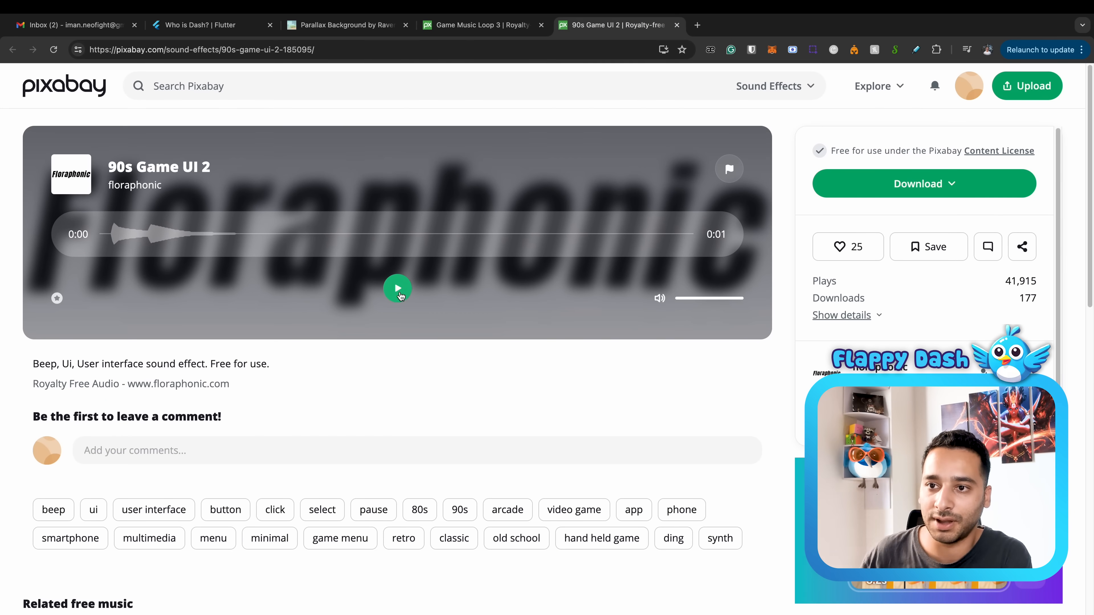
click(398, 288)
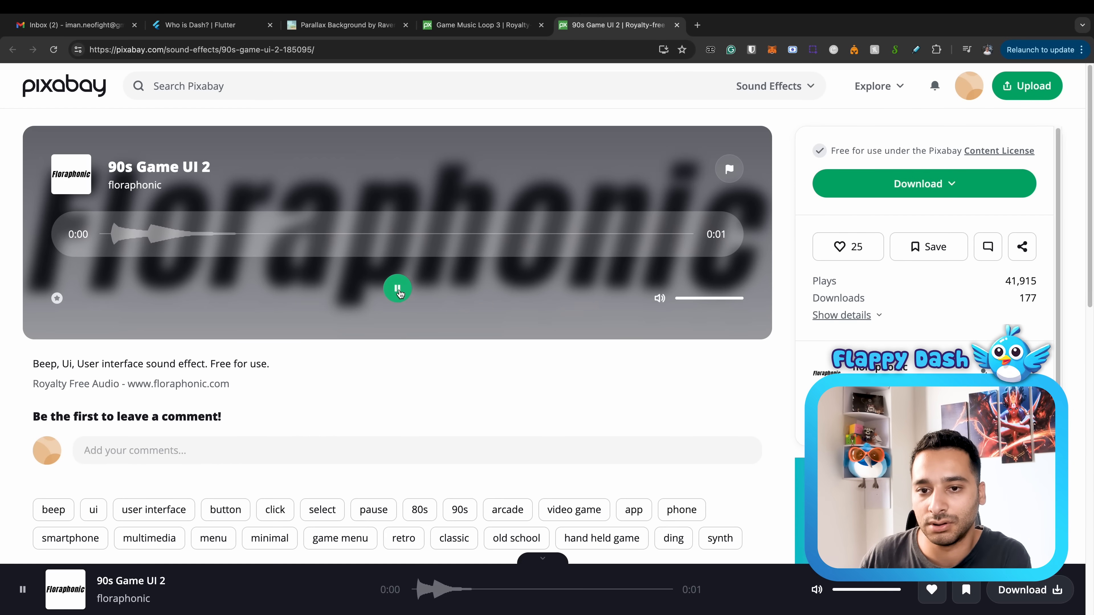
click(397, 289)
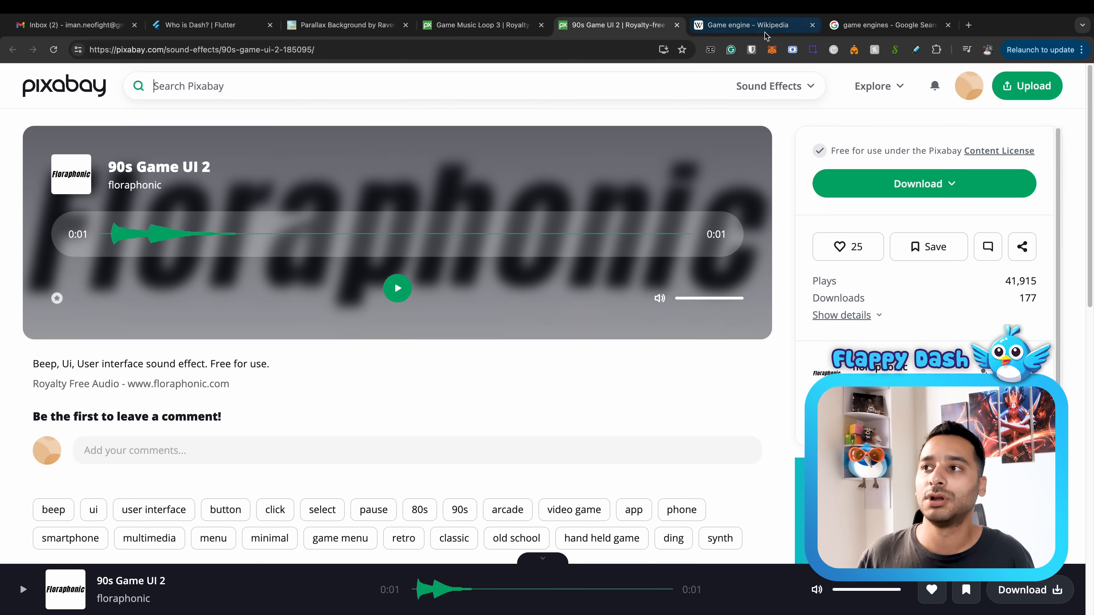
click(748, 25)
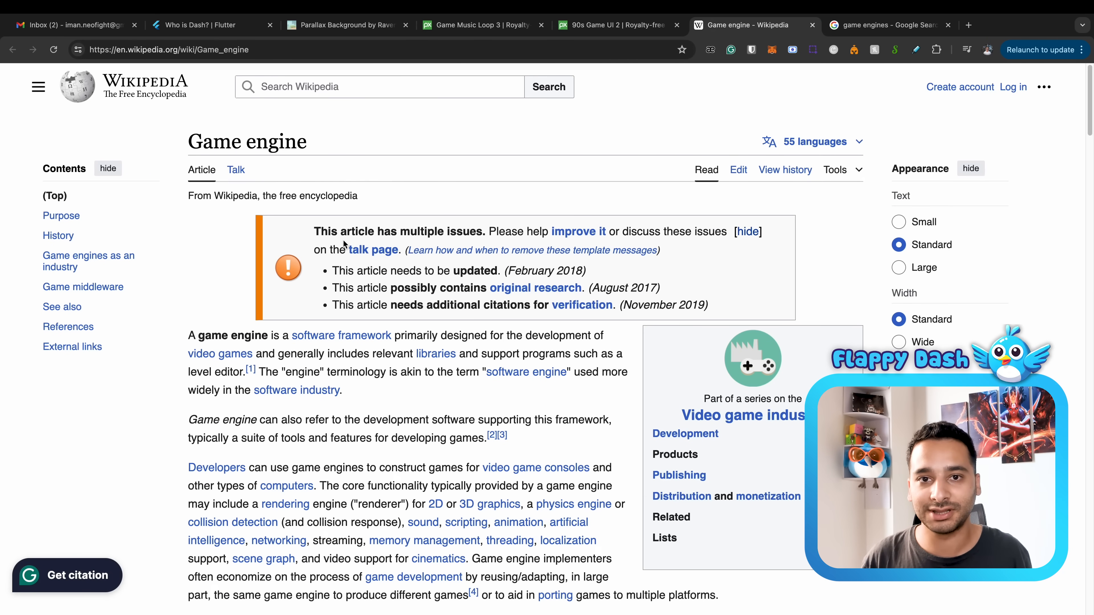
scroll(down, 3)
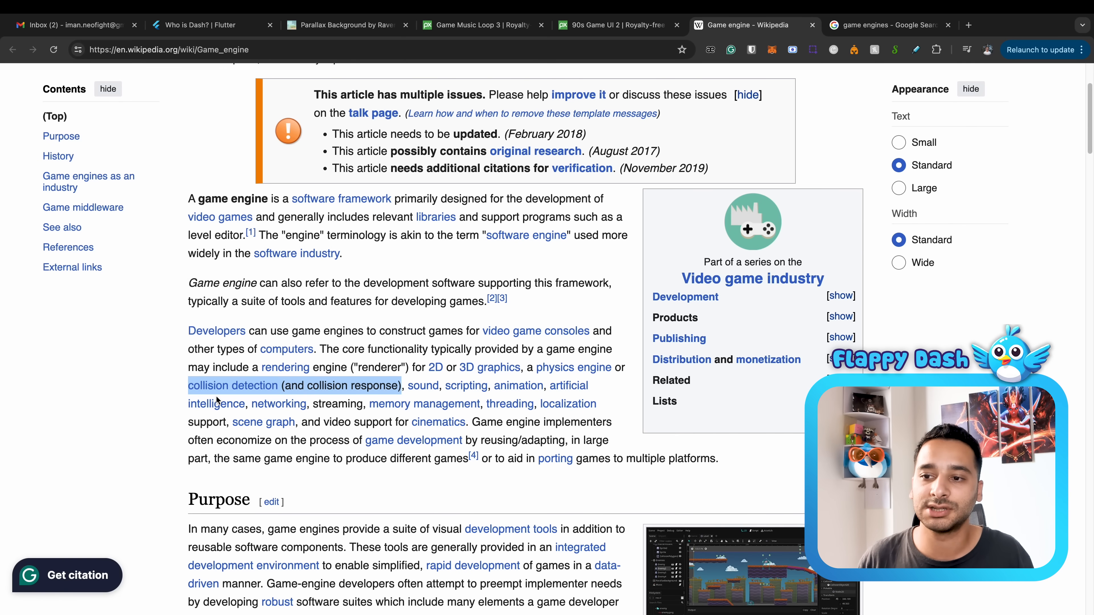
mouse_move(423, 385)
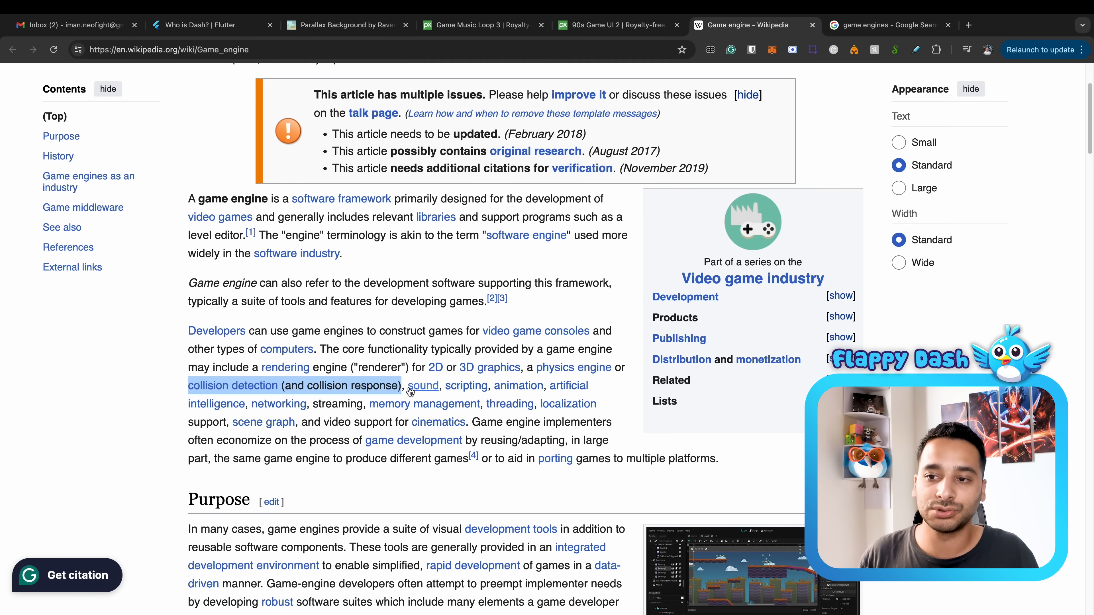
mouse_move(518, 386)
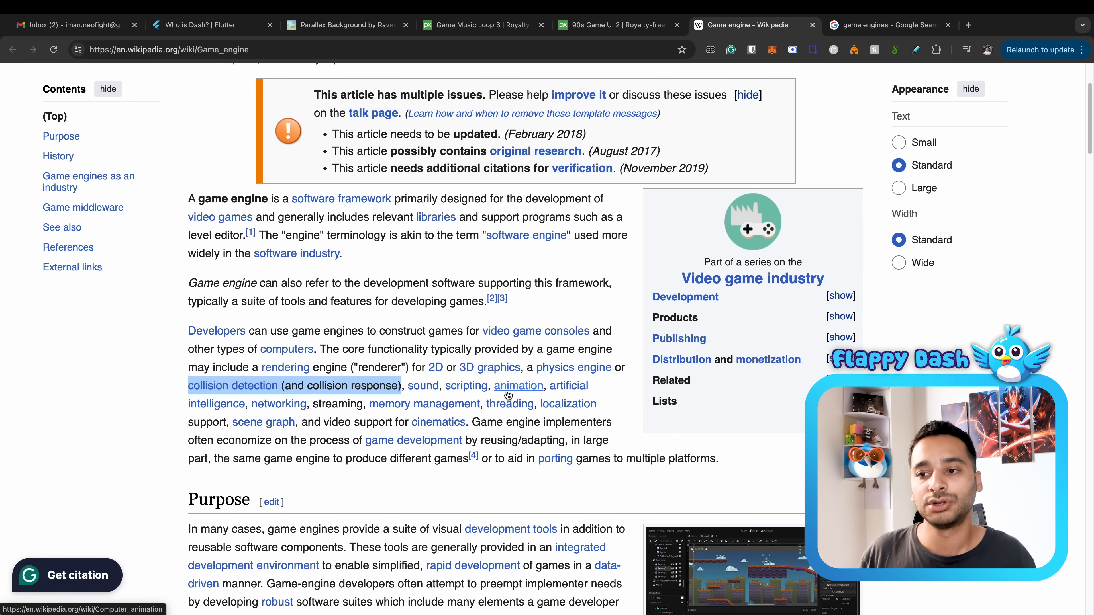
mouse_move(466, 385)
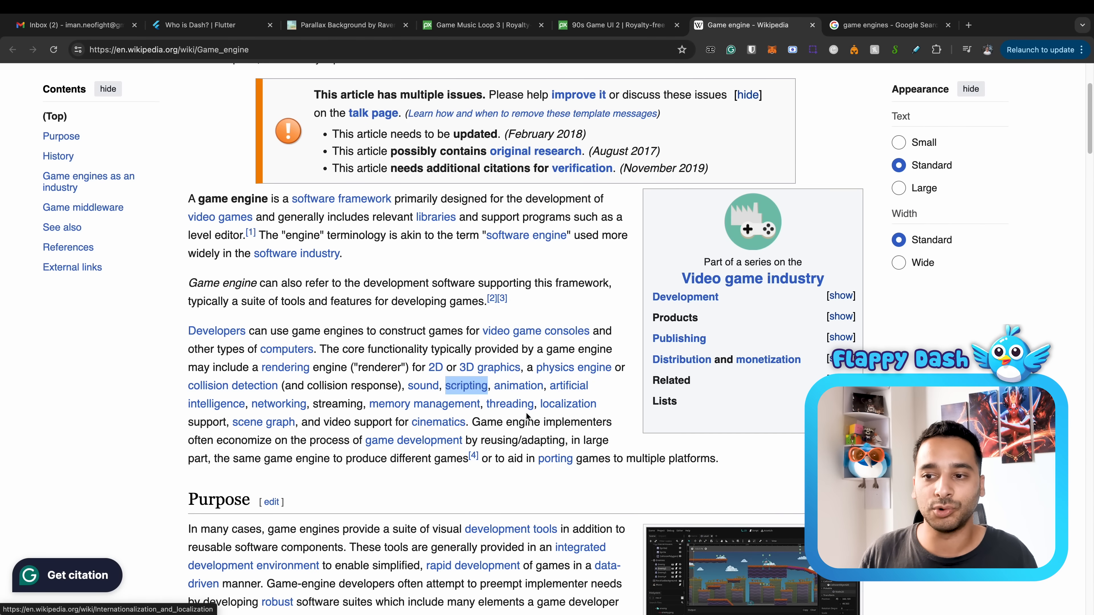
- Return to the game engines Google results and browse the Game engine Software list back to Unity, Godot and GameMaker
click(886, 25)
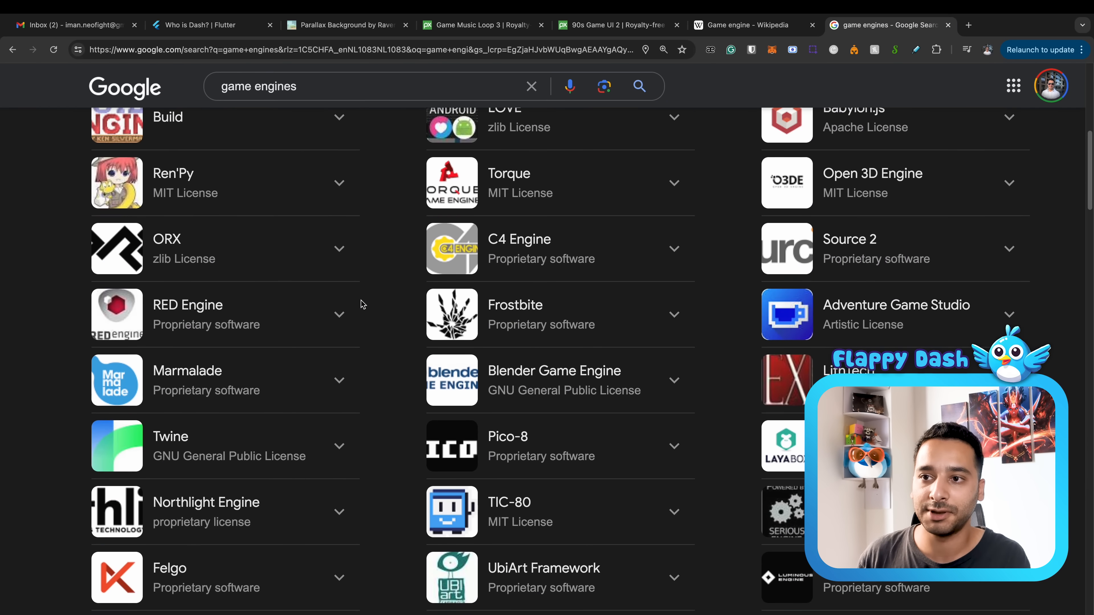
scroll(up, 3)
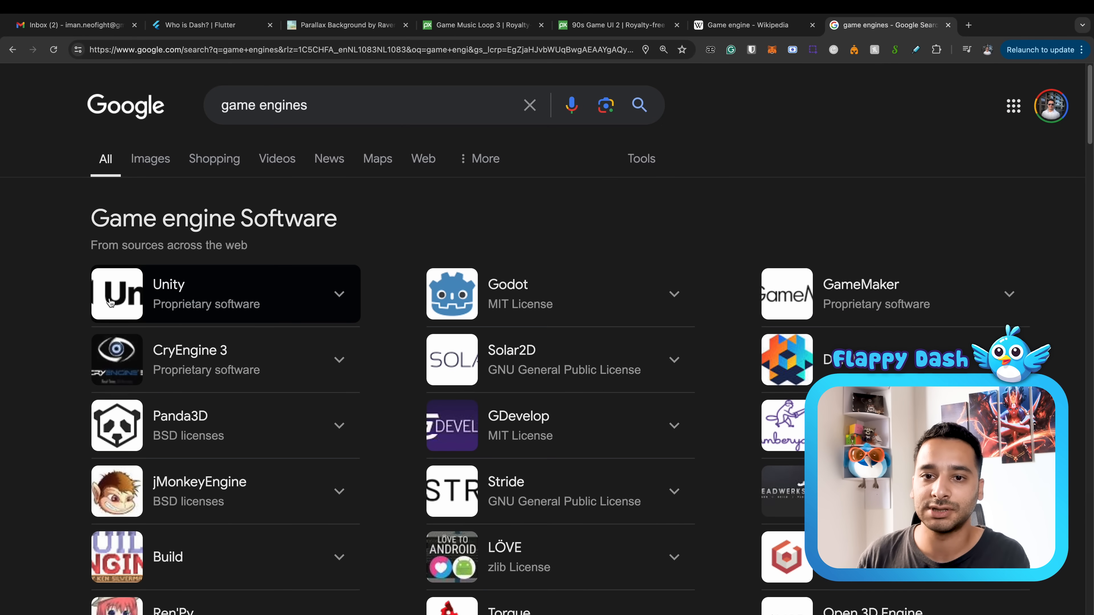
scroll(down, 3)
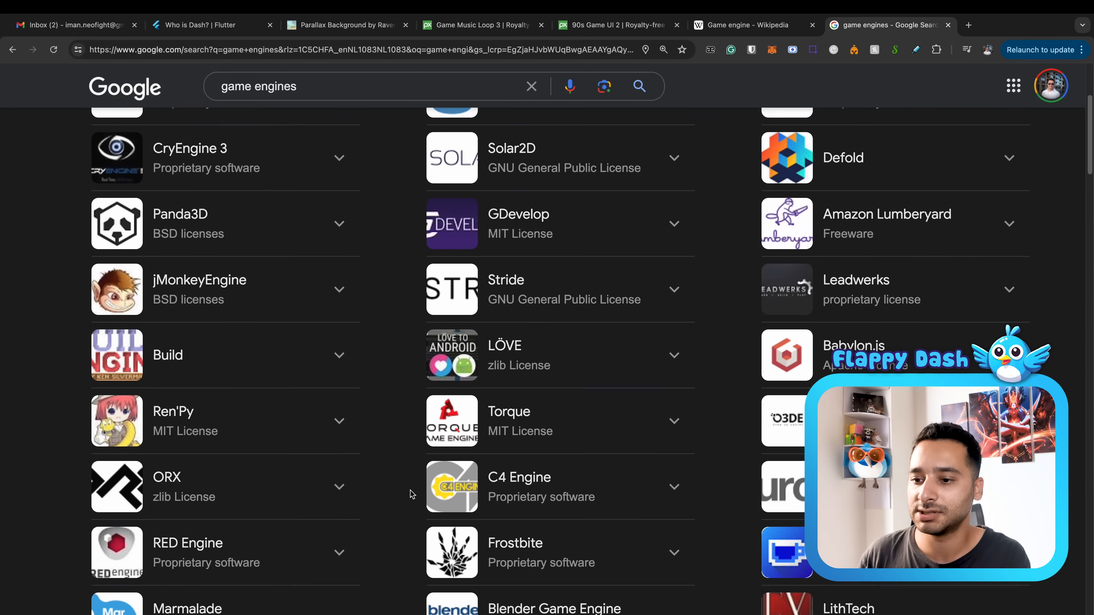
scroll(down, 3)
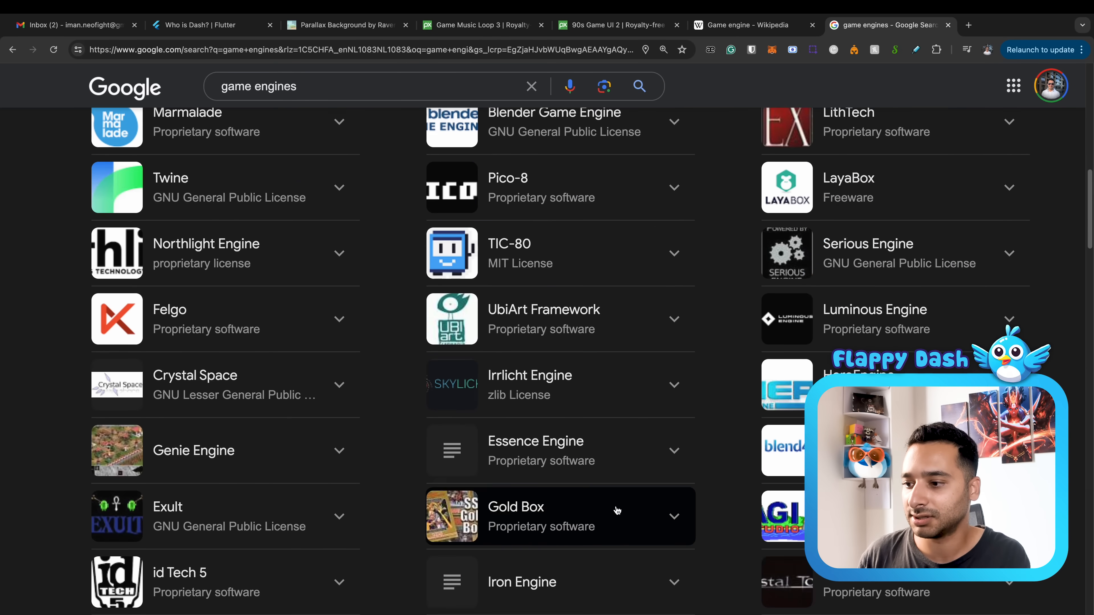
scroll(up, 3)
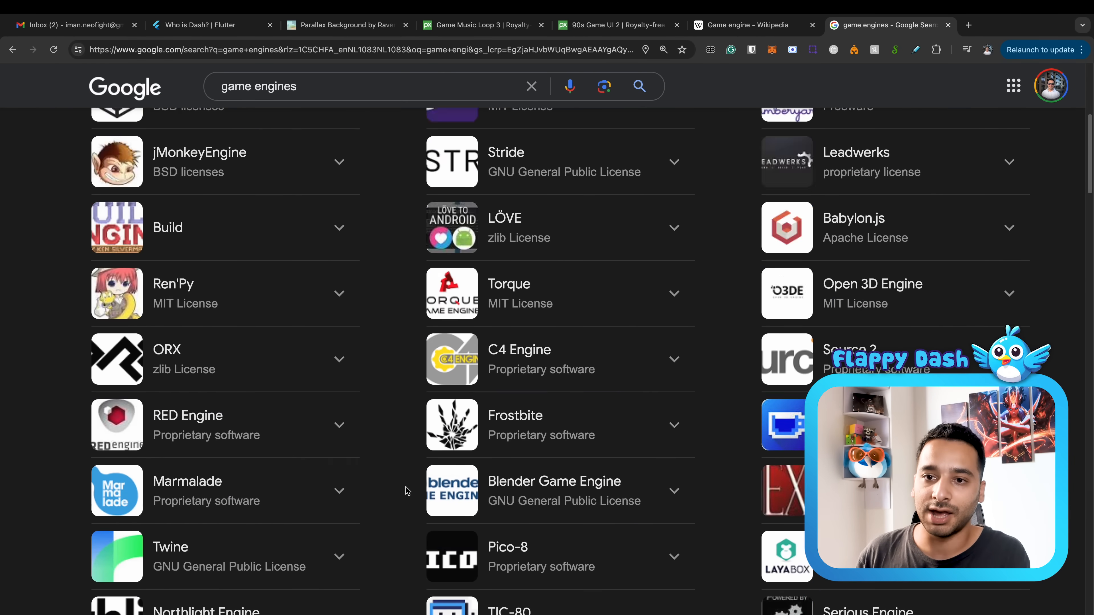
scroll(up, 3)
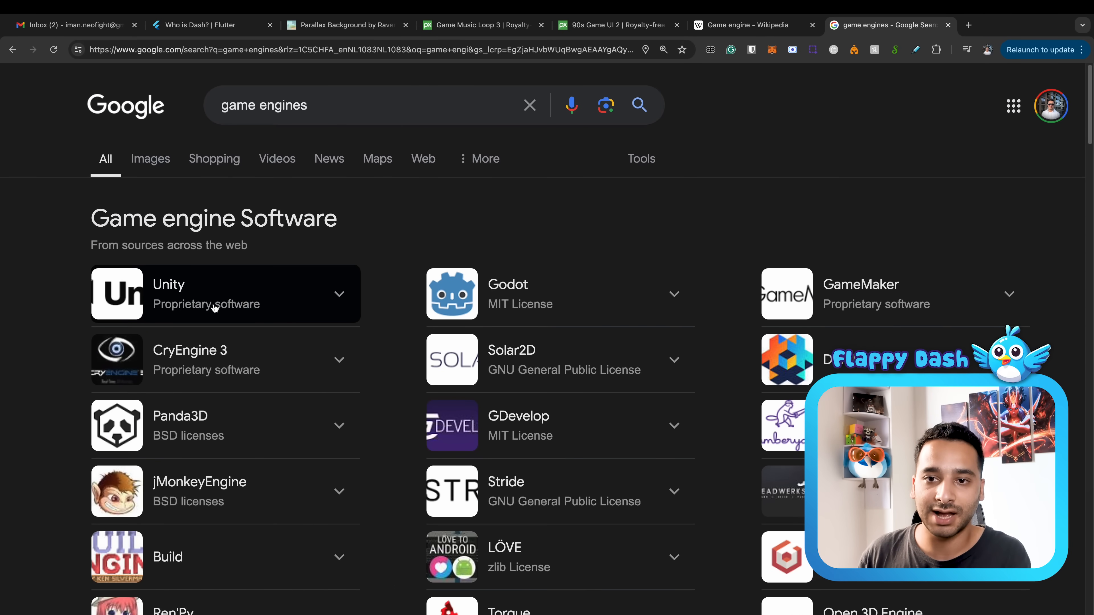
mouse_move(391, 299)
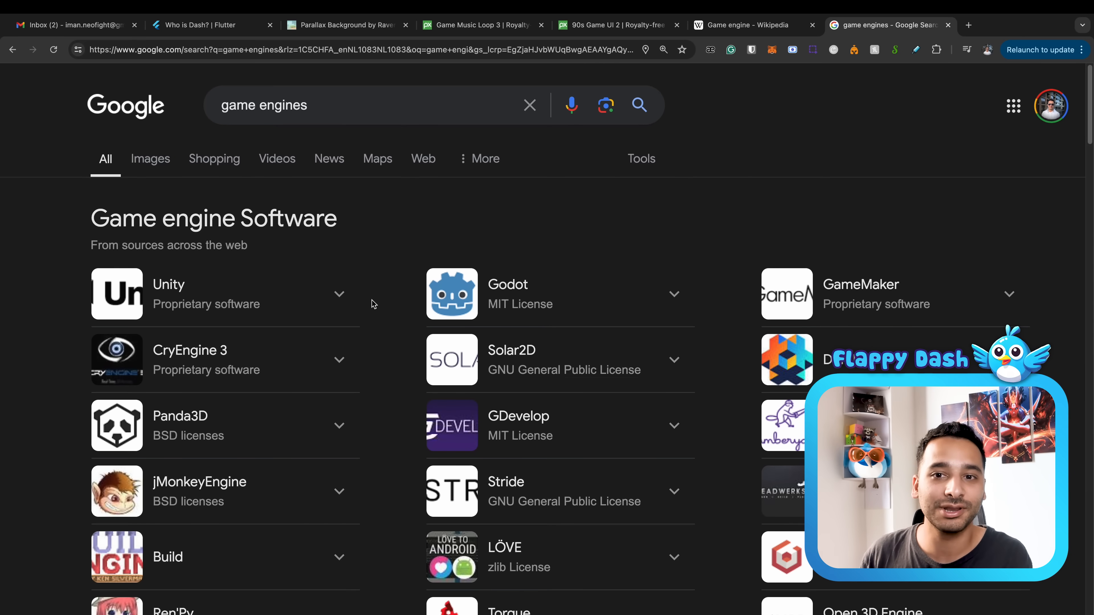
mouse_move(422, 291)
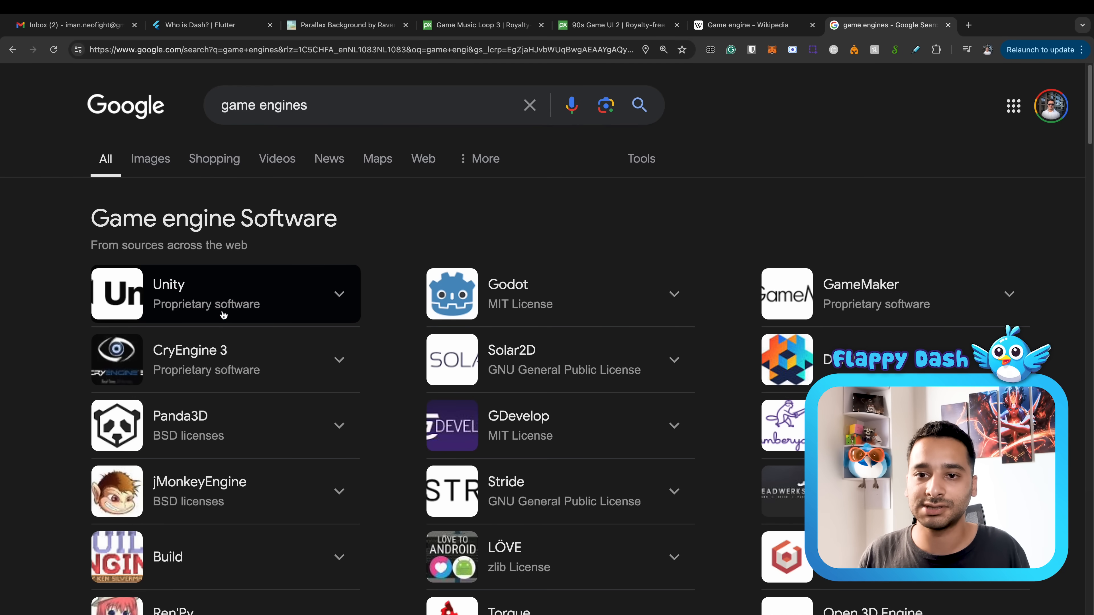
mouse_move(353, 296)
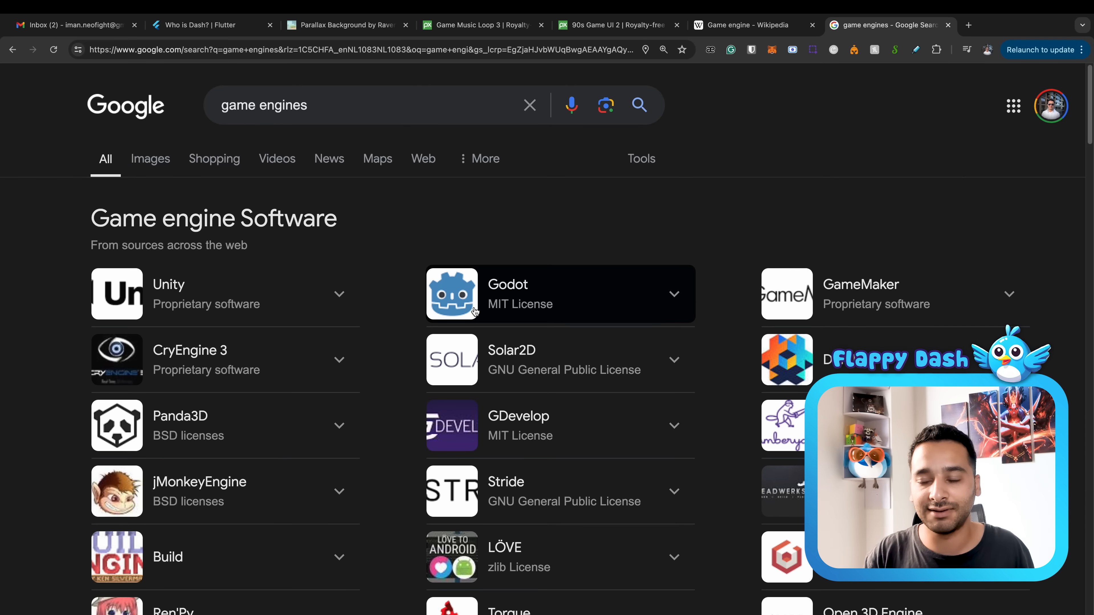
mouse_move(685, 270)
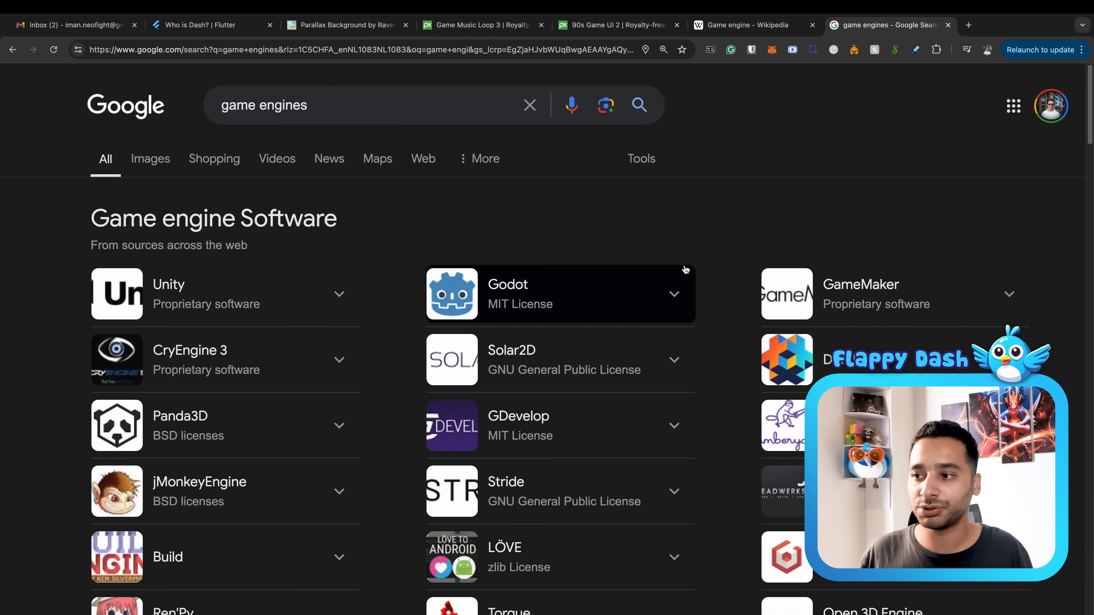
mouse_move(360, 296)
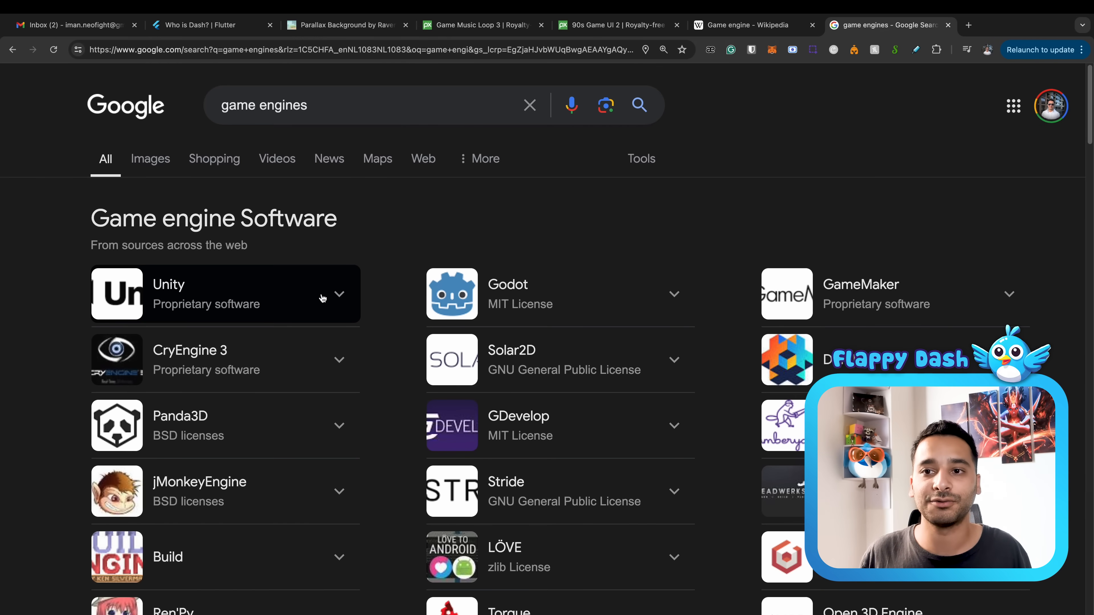
mouse_move(370, 298)
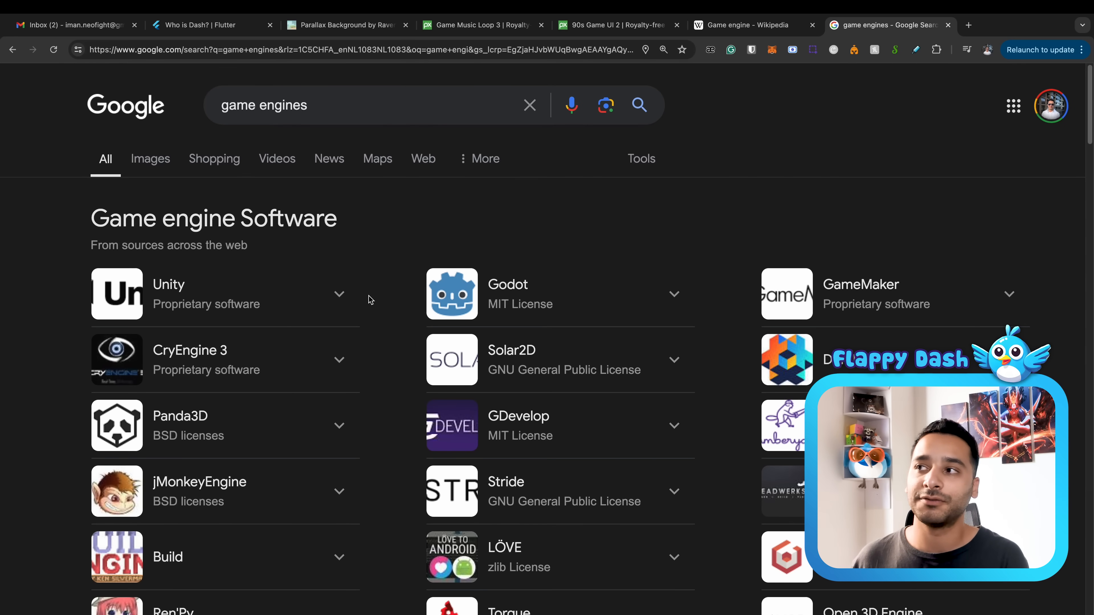
- Open flame-engine.org in a new tab from the address suggestions
click(969, 25)
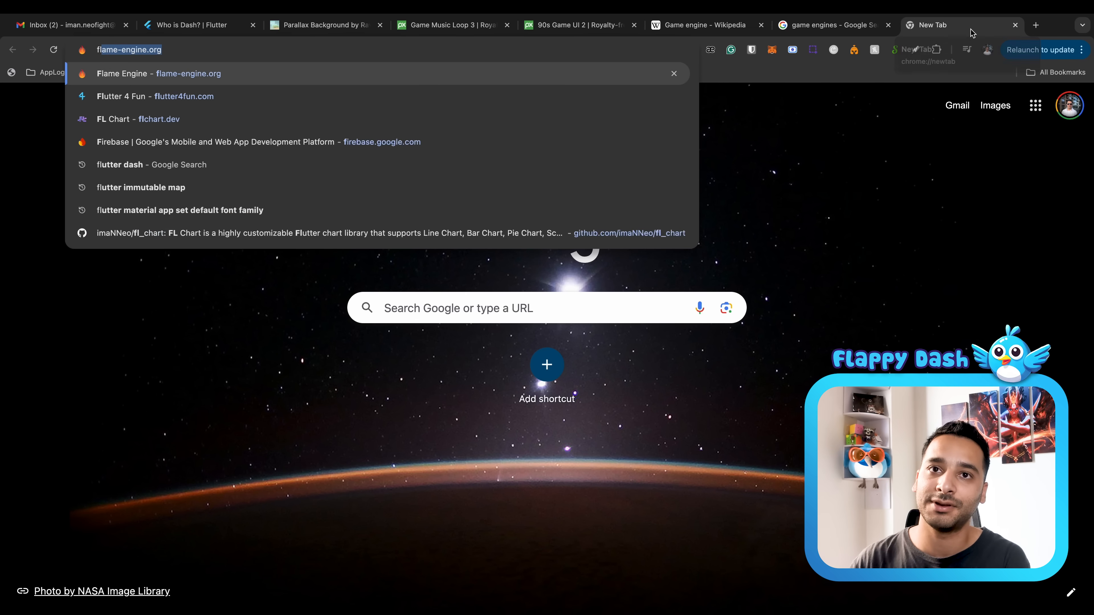
click(158, 74)
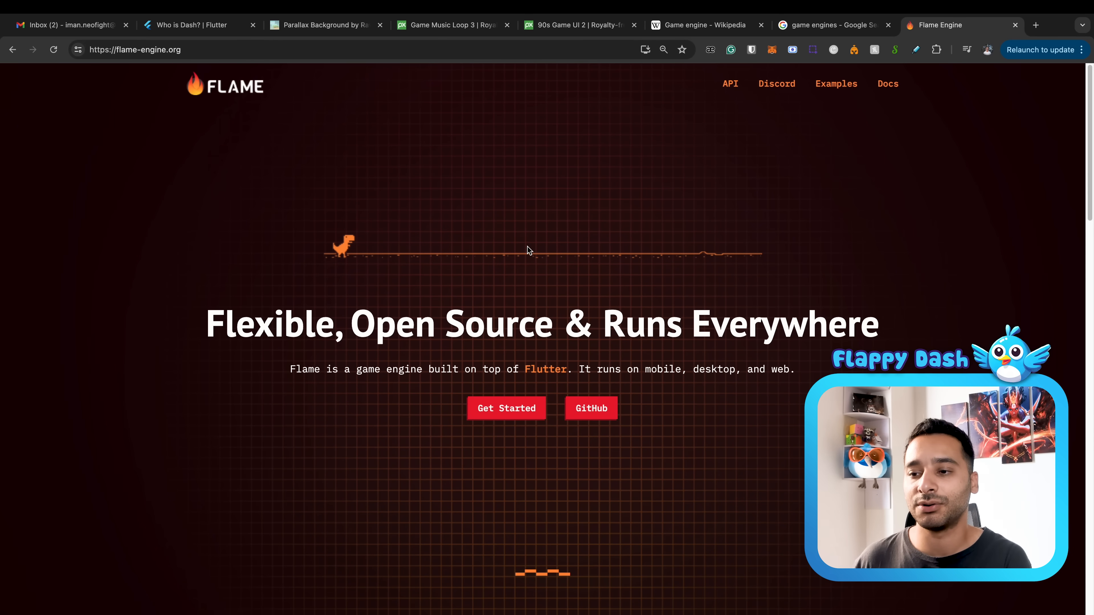
mouse_move(242, 301)
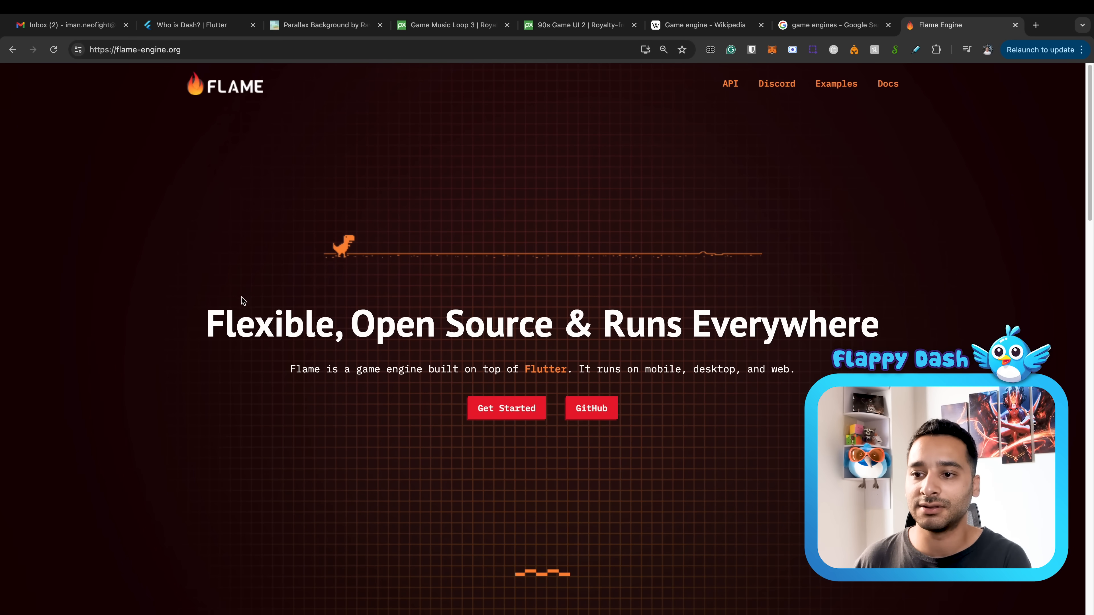
mouse_move(299, 351)
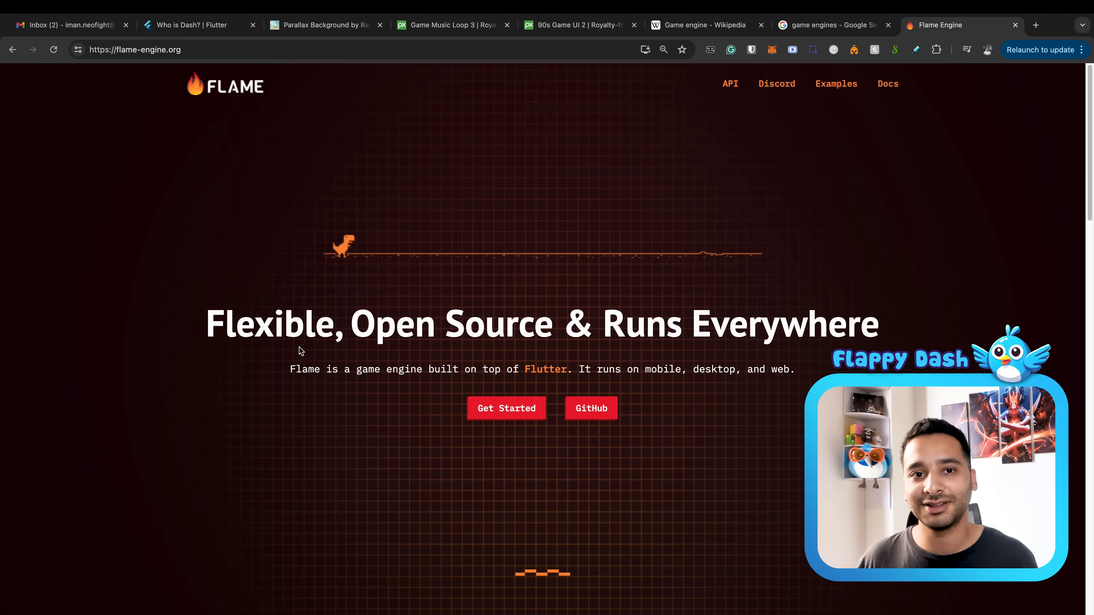
mouse_move(490, 326)
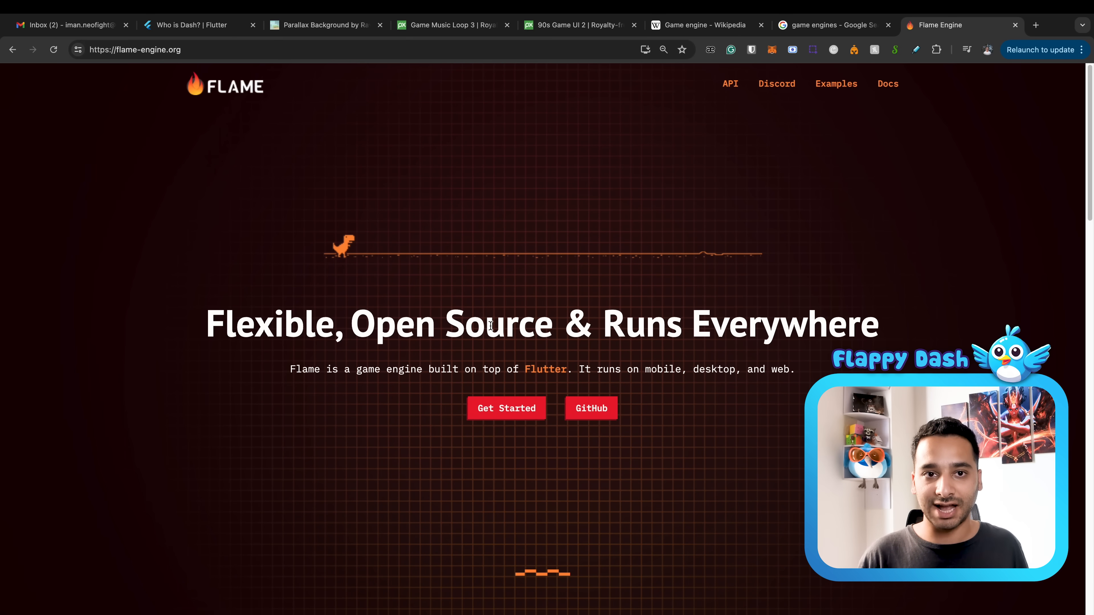
mouse_move(115, 448)
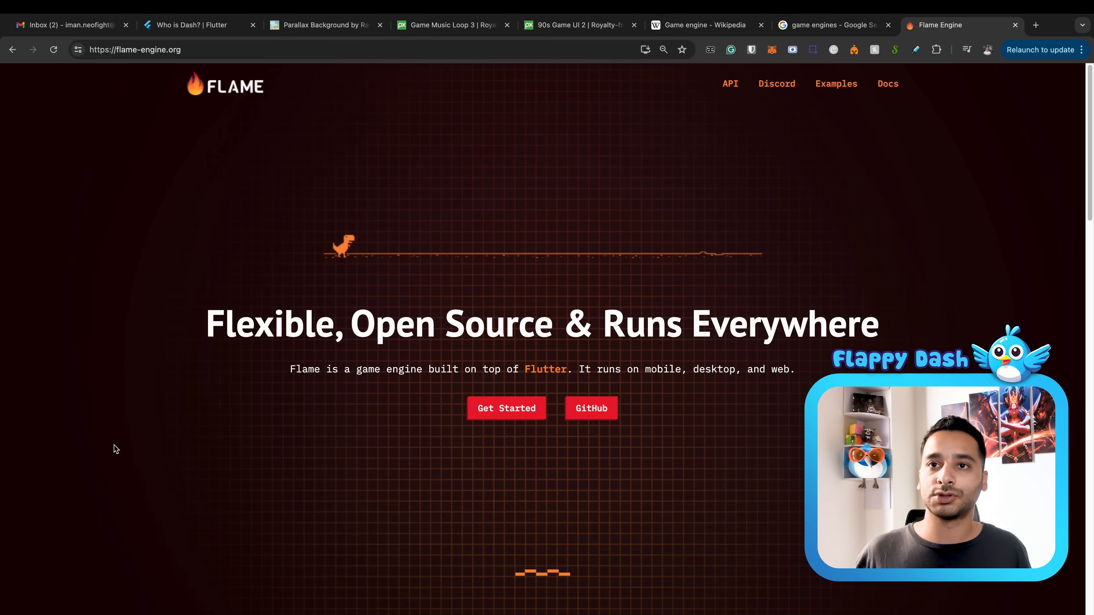
- Browse the homepage to the Made with Flame showcase of Orbit Guard, Gunslinger and Watchsteroids
scroll(down, 3)
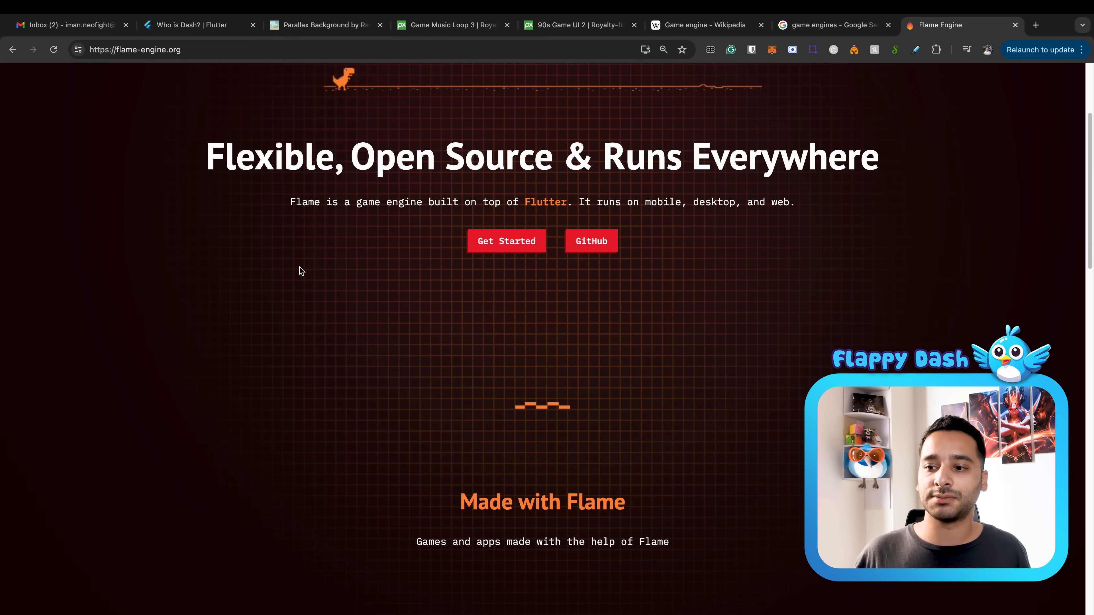
scroll(up, 3)
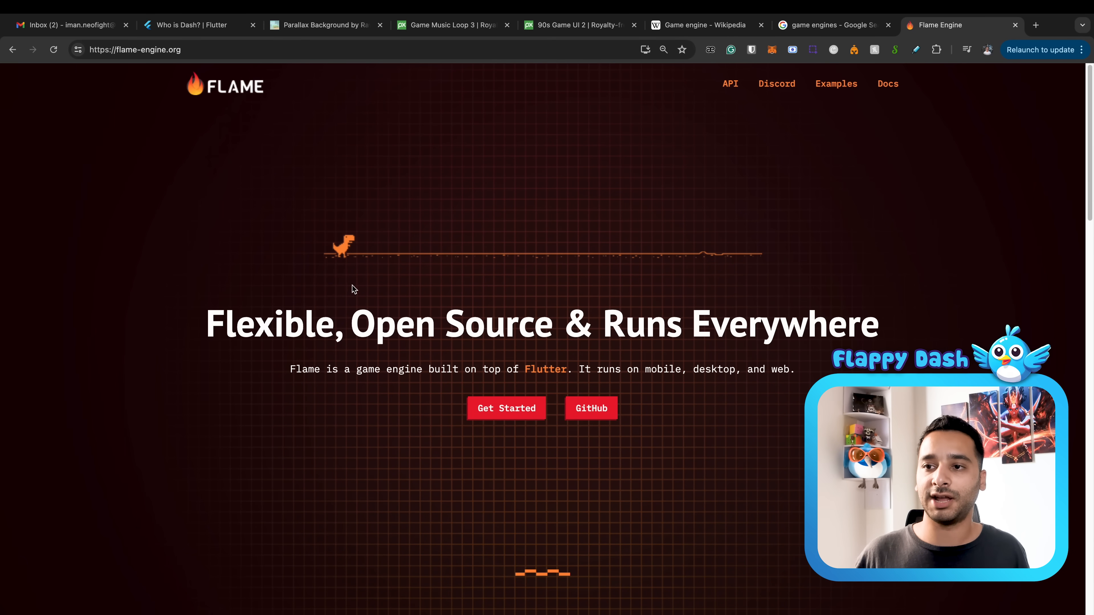
scroll(down, 3)
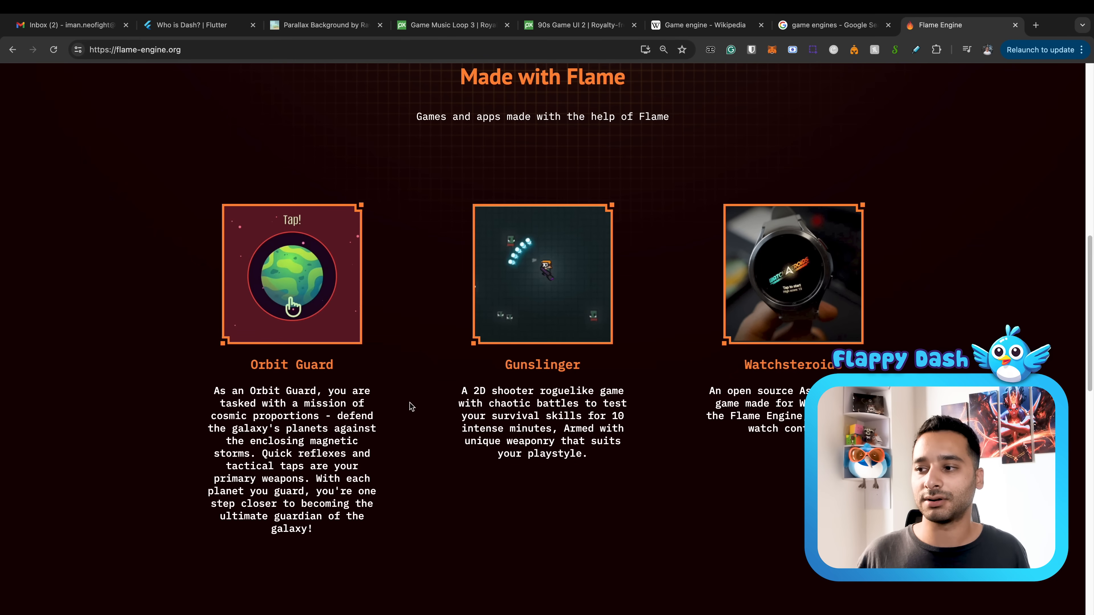
mouse_move(625, 350)
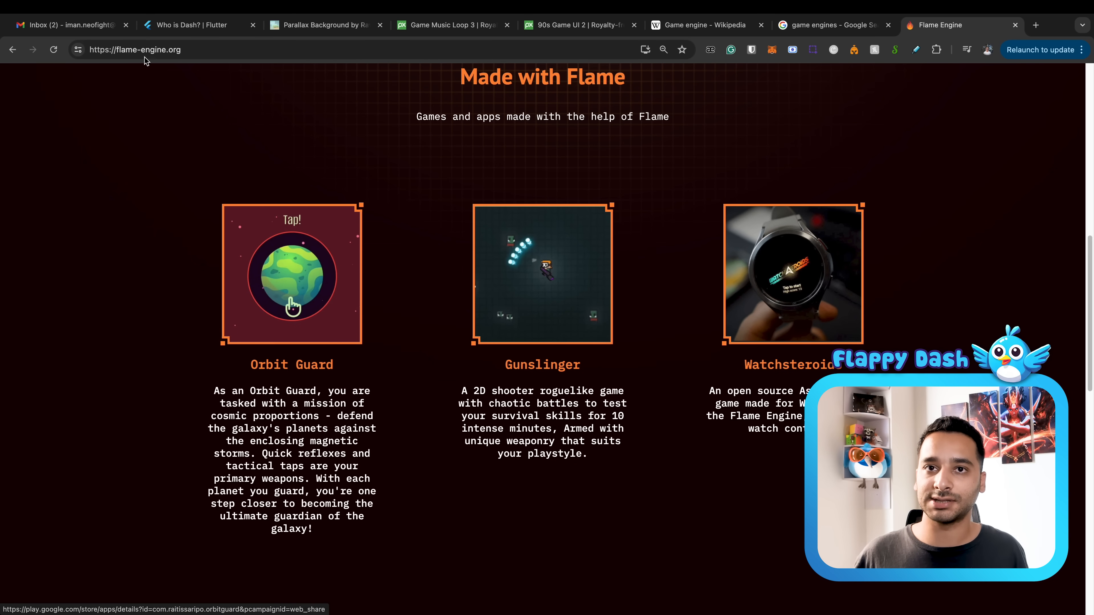
scroll(down, 3)
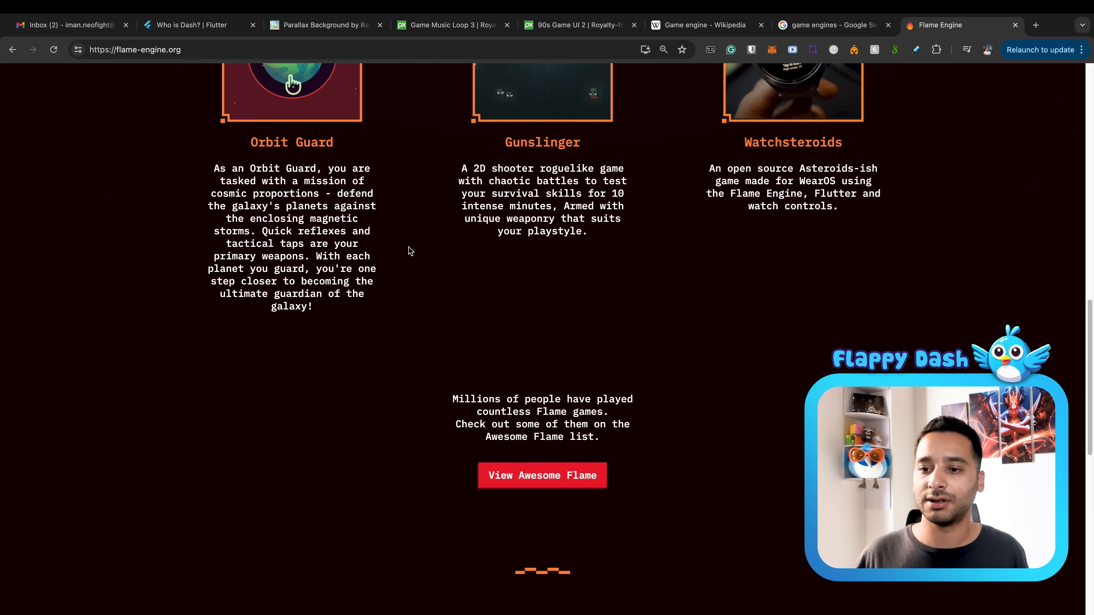
scroll(up, 3)
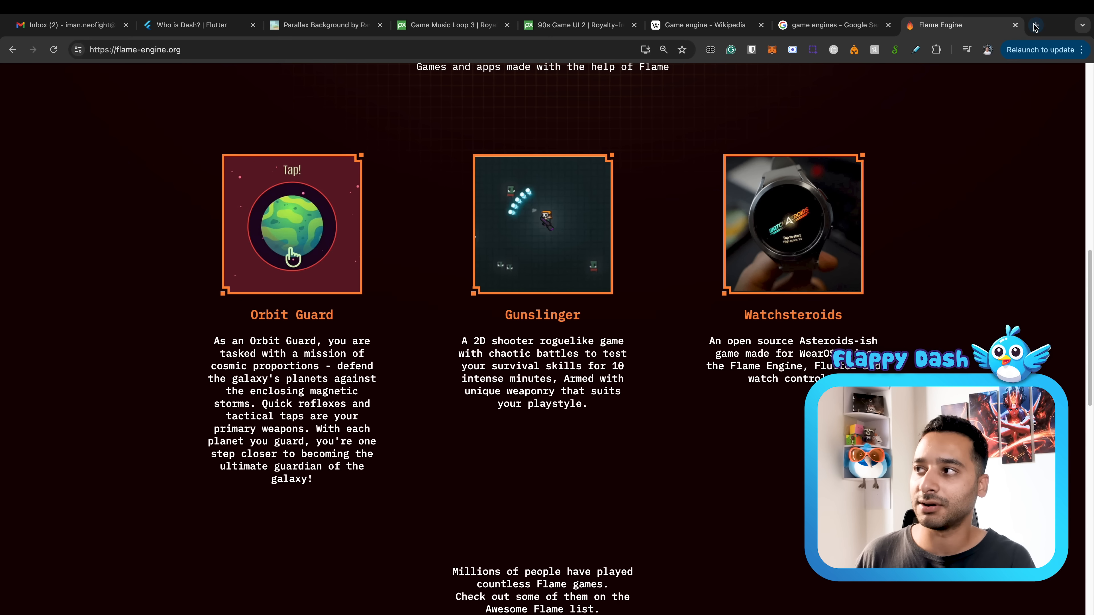
mouse_move(379, 219)
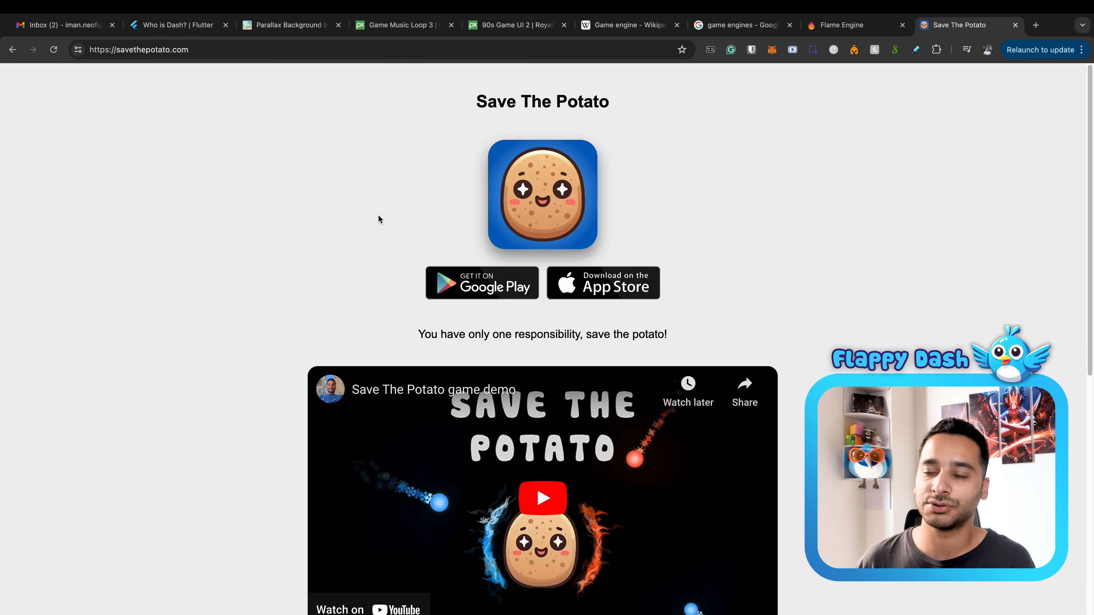
- Scroll down the Save The Potato page past the store badges and demo video
scroll(down, 3)
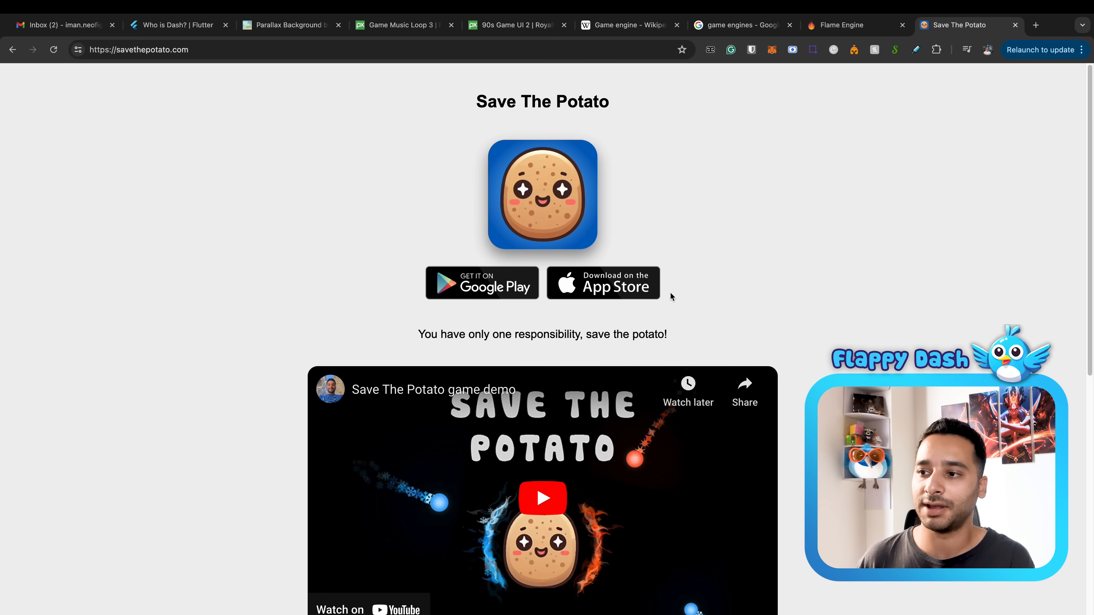
mouse_move(556, 325)
text(ttg.)
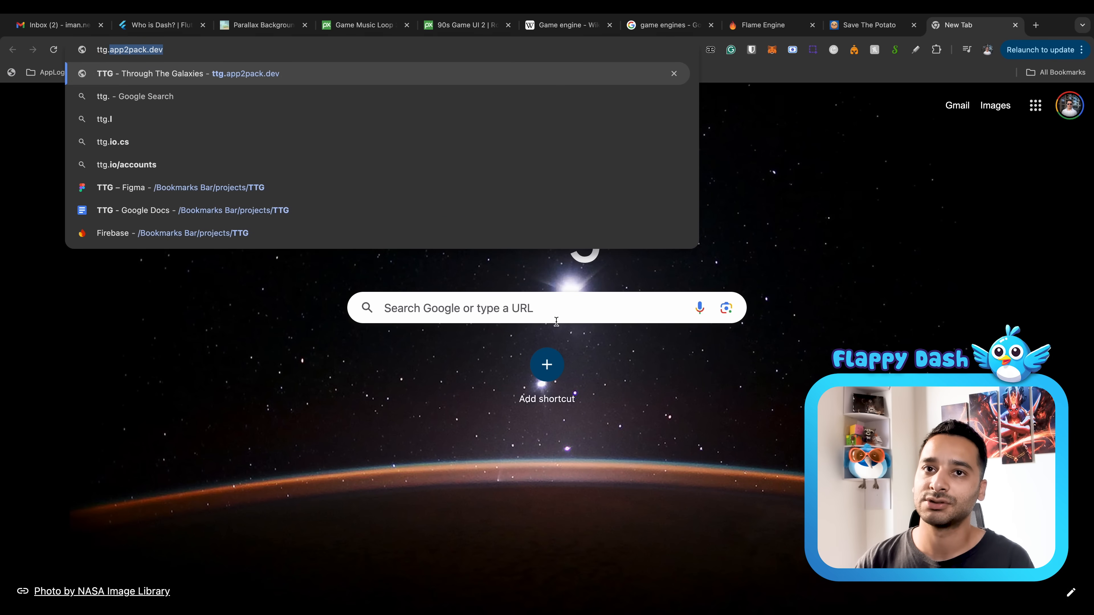
- Load ttg.app2pack.dev and scroll through the rocket artwork and screenshots, ending at the welcome header
click(187, 74)
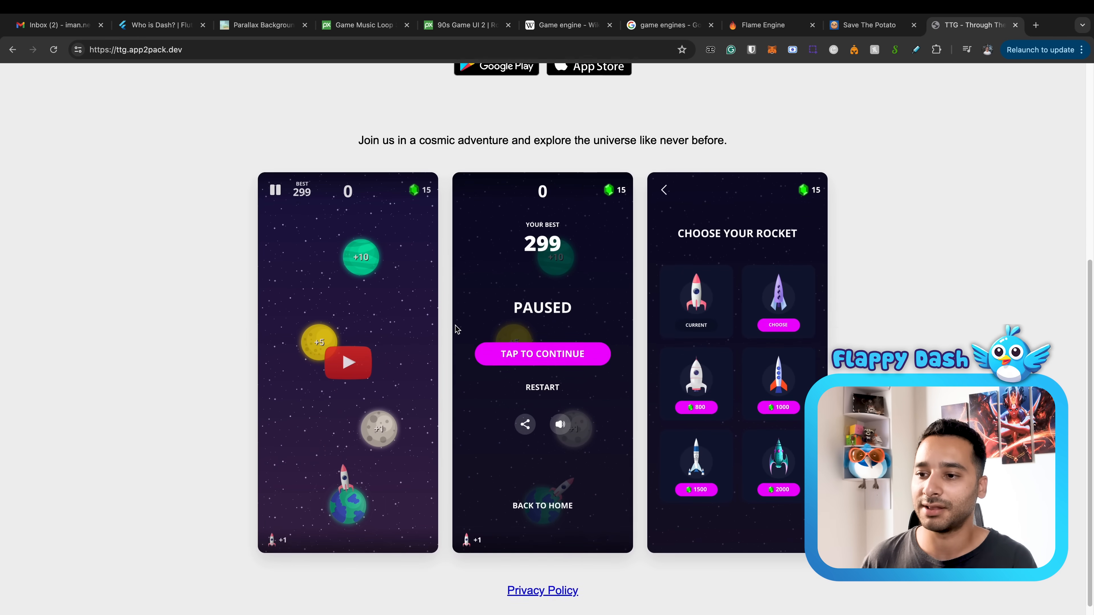
click(347, 362)
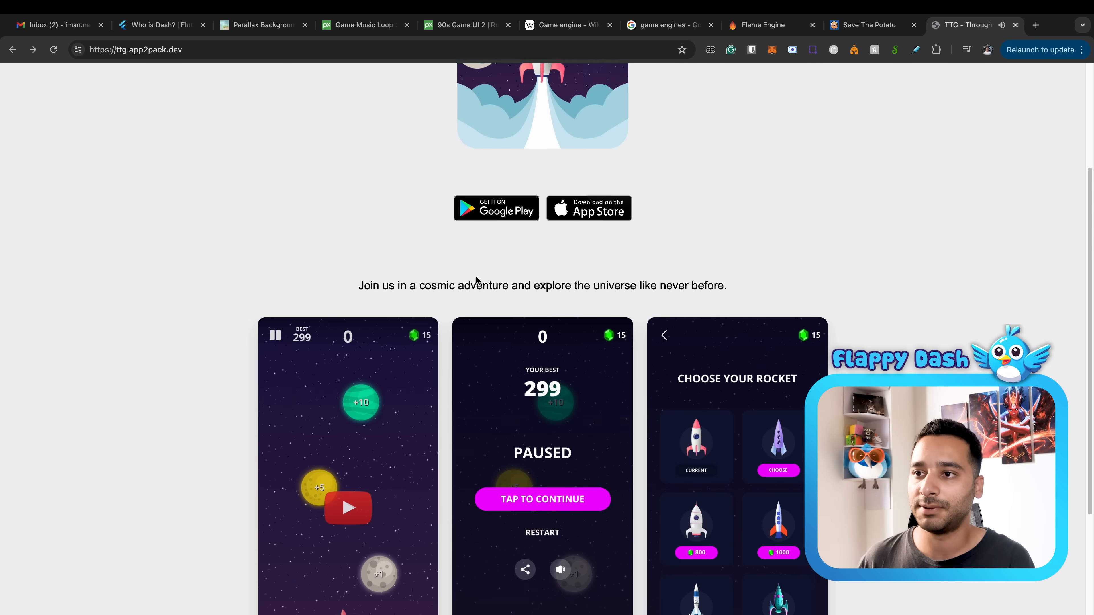
scroll(down, 3)
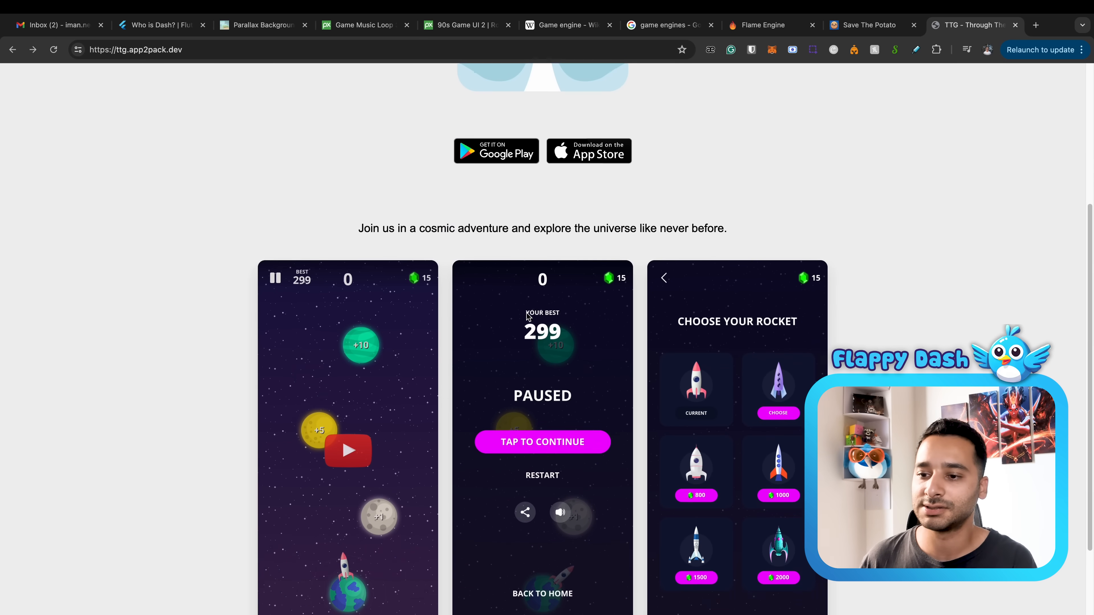
scroll(up, 3)
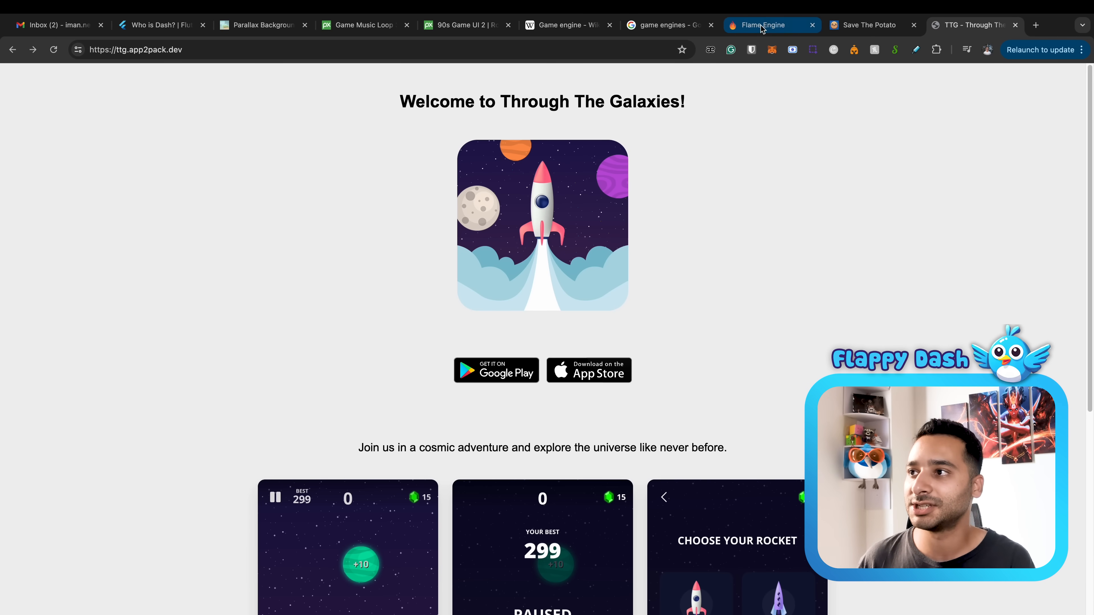
- Switch to the Flame Engine tab, return to the top, then bring up the Flame Examples gallery
click(761, 25)
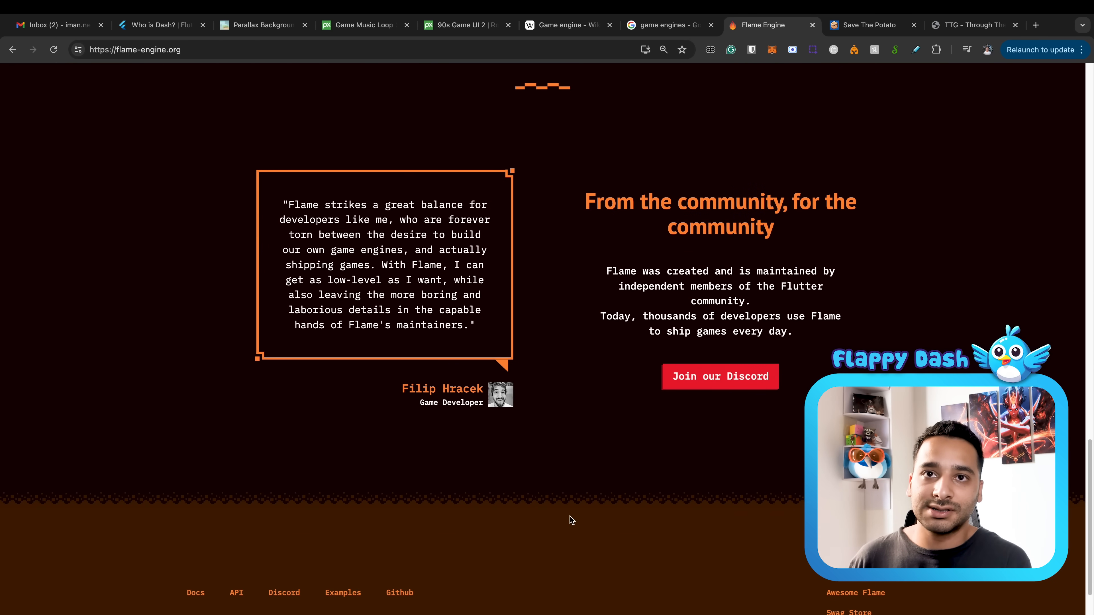
scroll(up, 3)
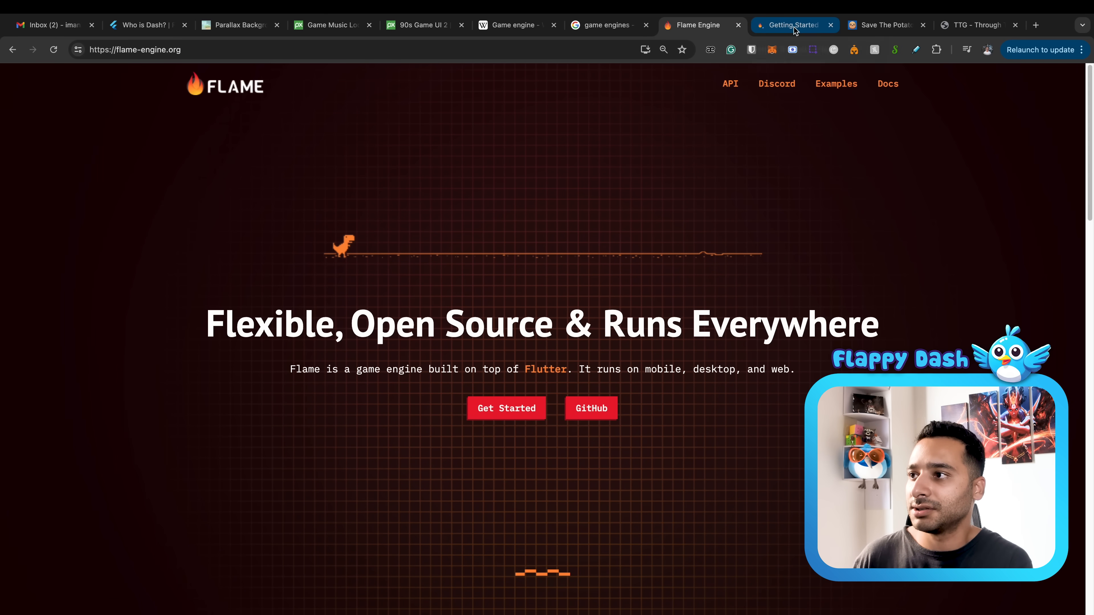
mouse_move(836, 83)
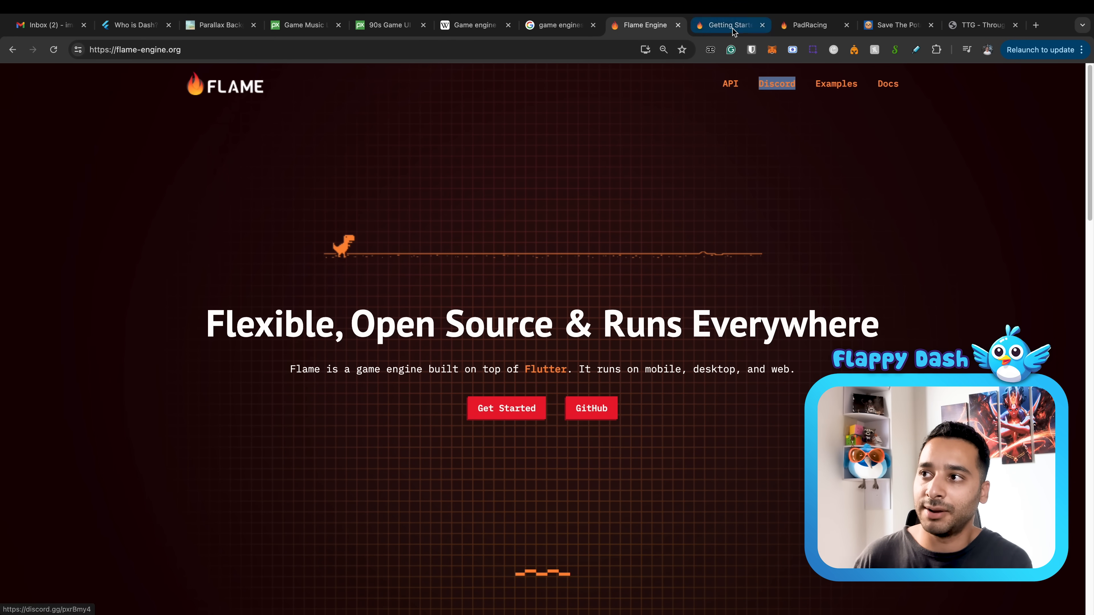
click(809, 25)
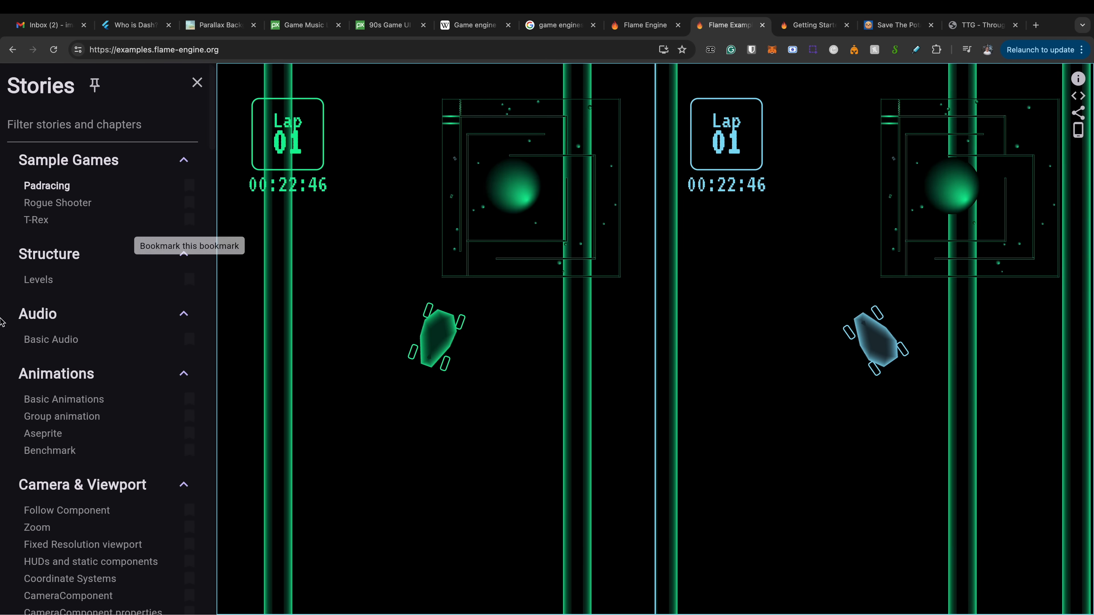
- Scroll the Stories sidebar toward Collision Detection and reopen the navigator to continue browsing samples
scroll(down, 3)
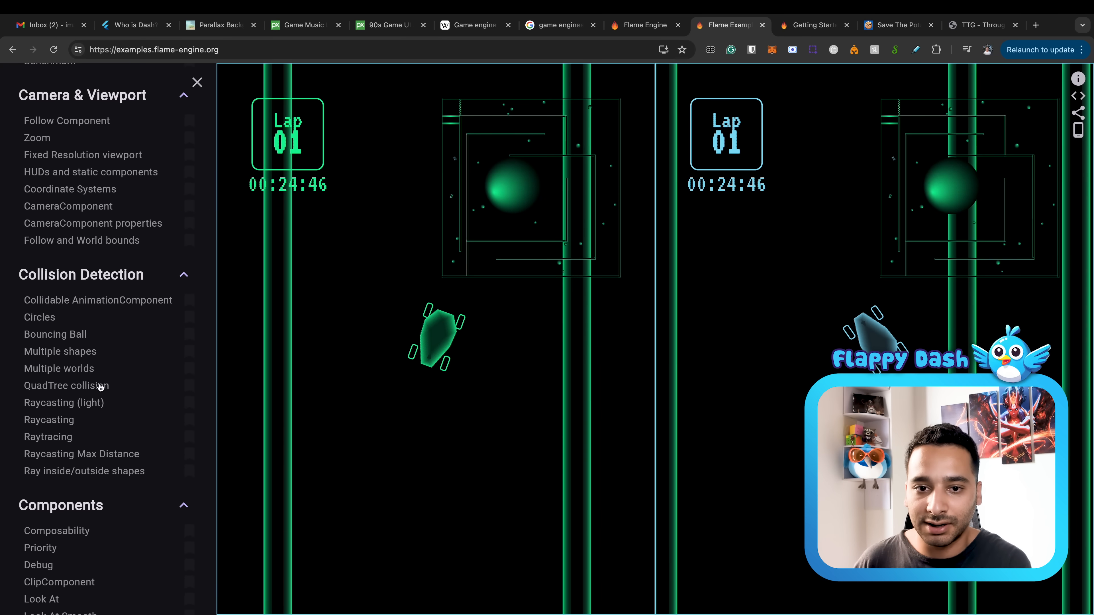
scroll(down, 3)
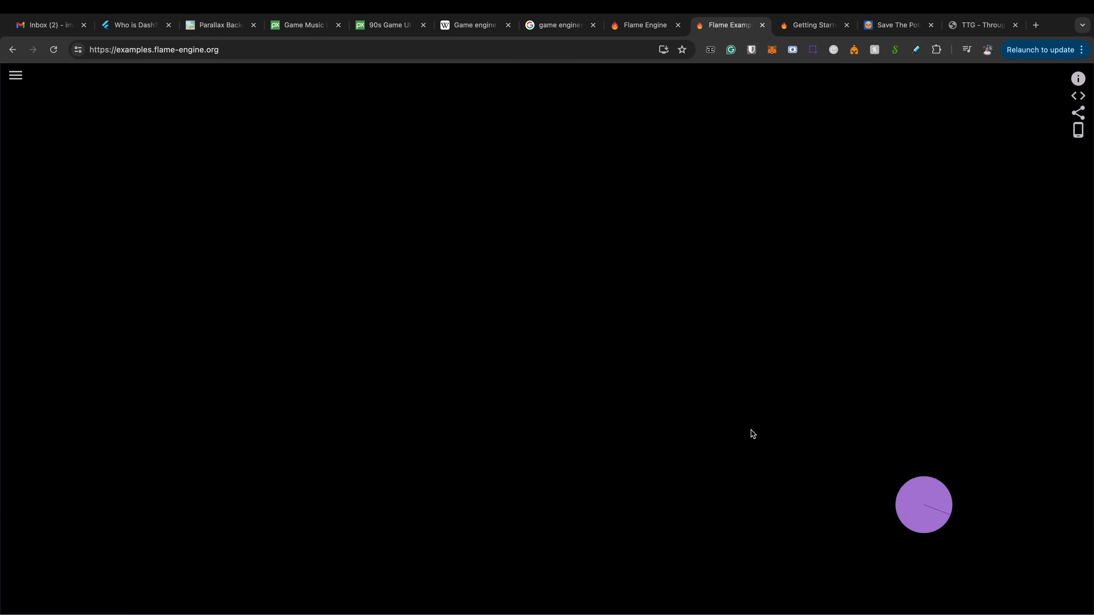
click(15, 75)
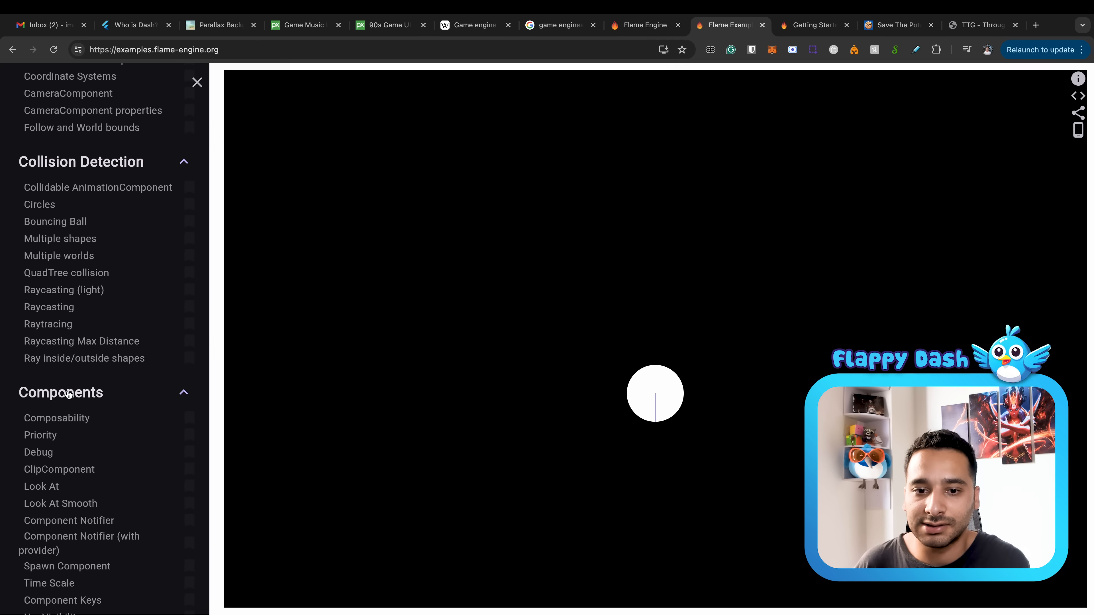
scroll(down, 3)
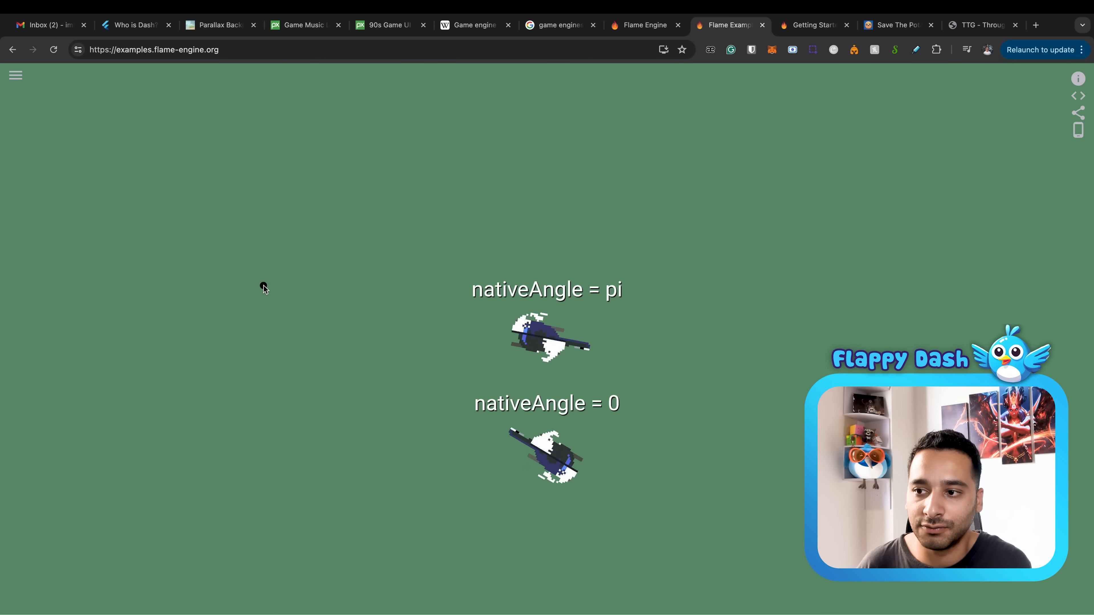
mouse_move(270, 406)
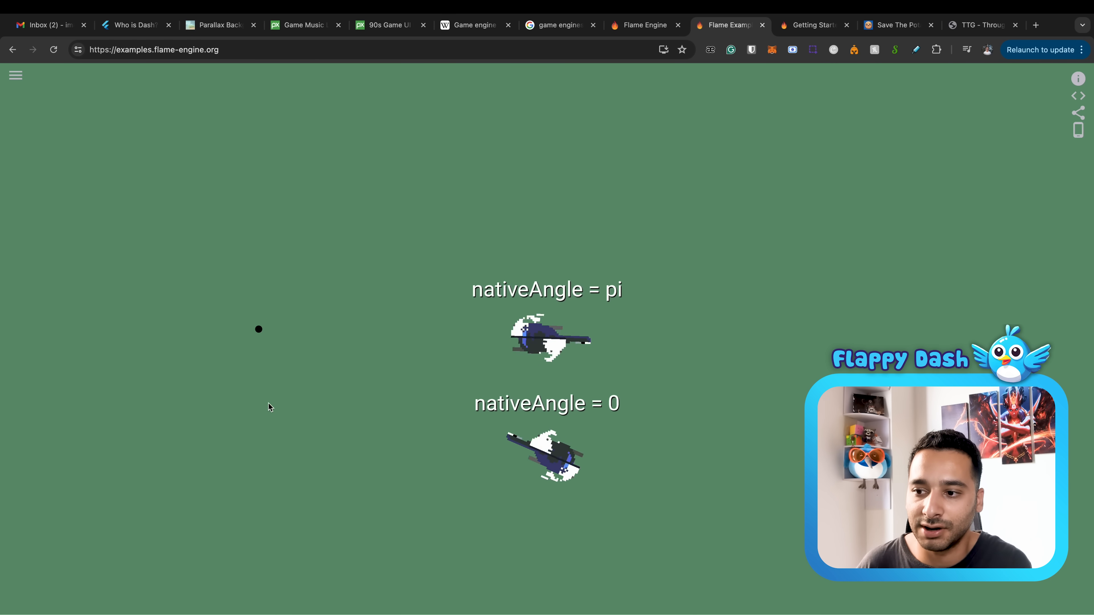
mouse_move(668, 150)
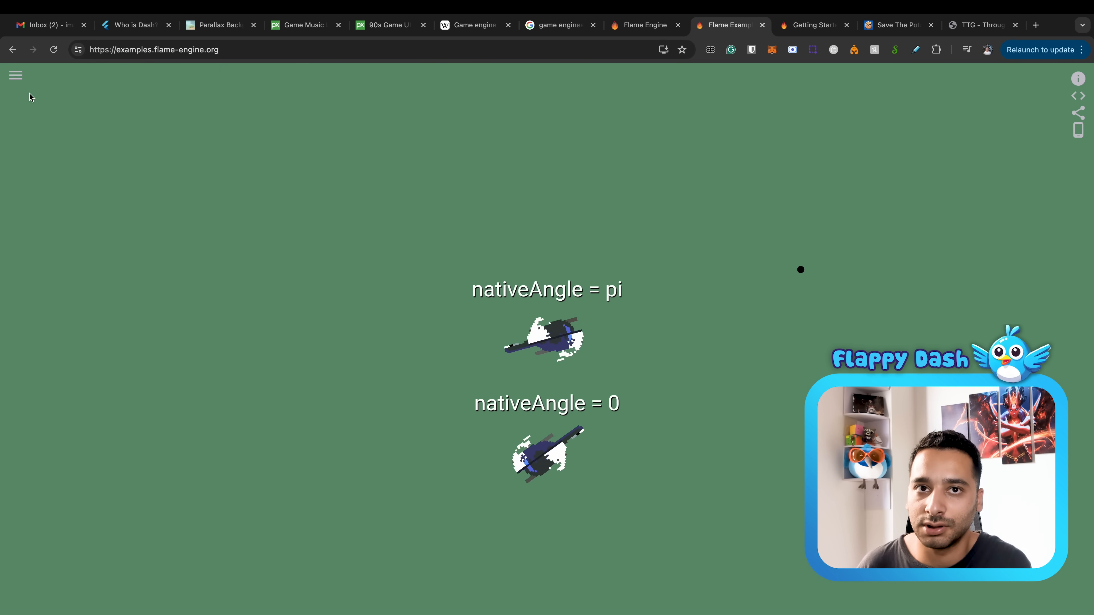
- View the Look At Smooth example, then switch to the System Step Game sample via the navigator
click(15, 75)
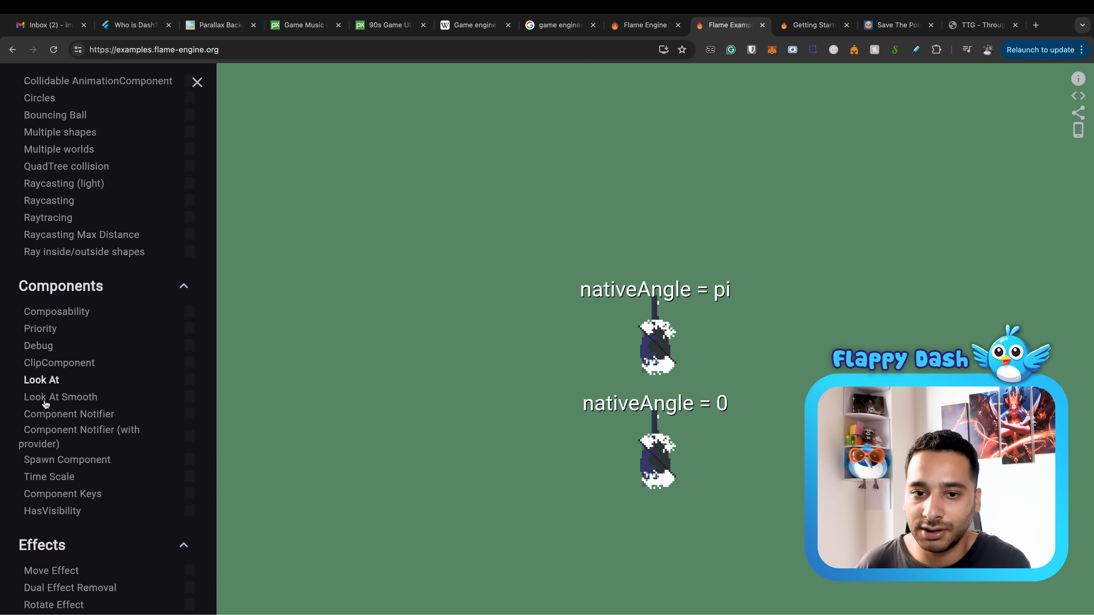
click(198, 82)
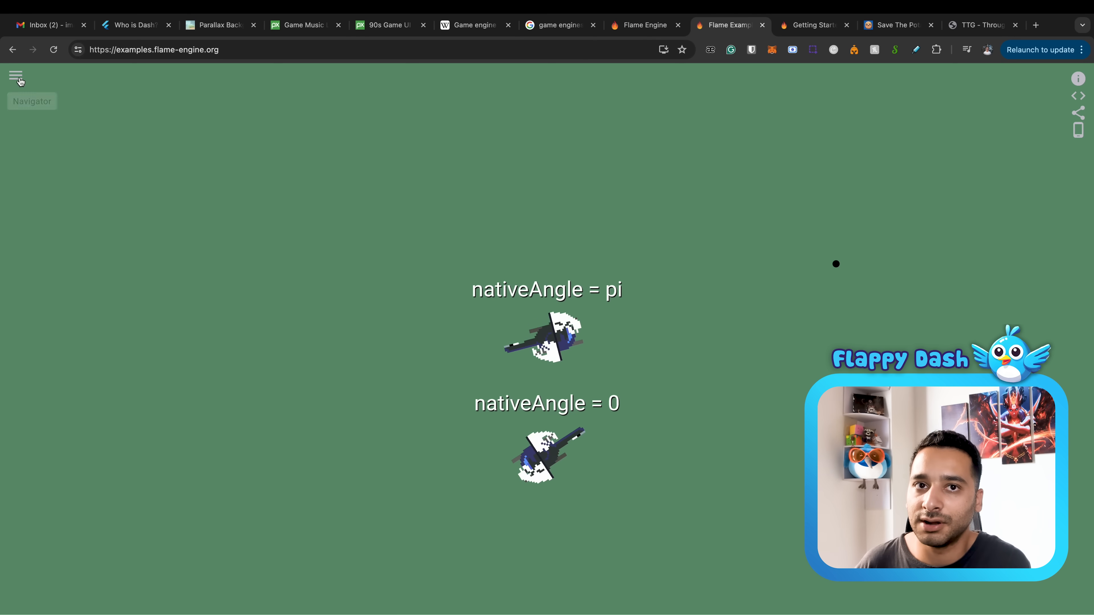
click(16, 77)
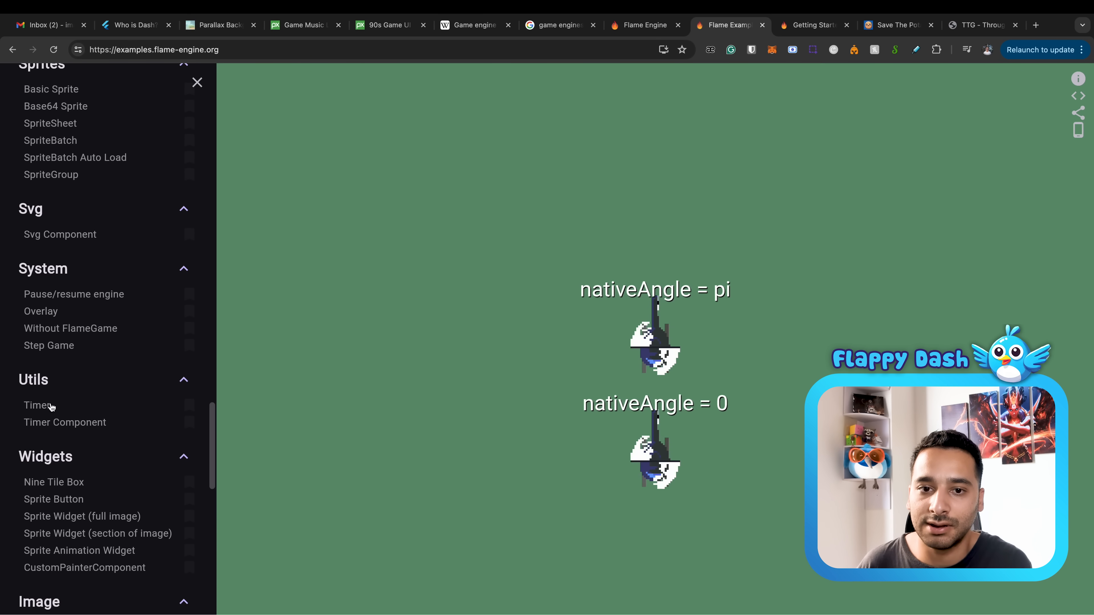
click(49, 345)
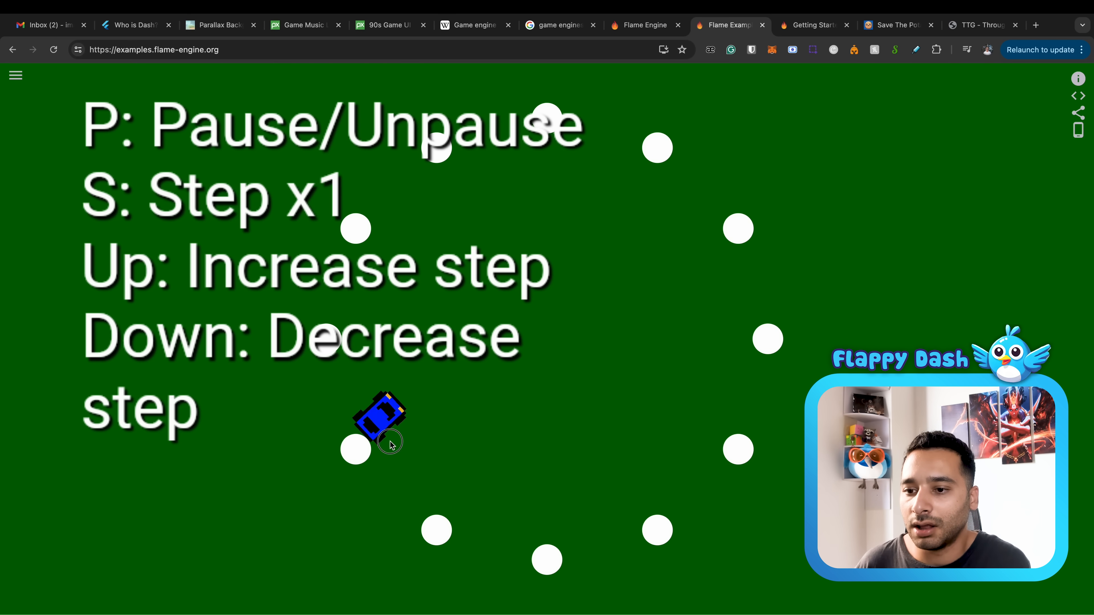
- Switch to the Flame documentation Getting Started tab showing About Flame and Installation
click(809, 25)
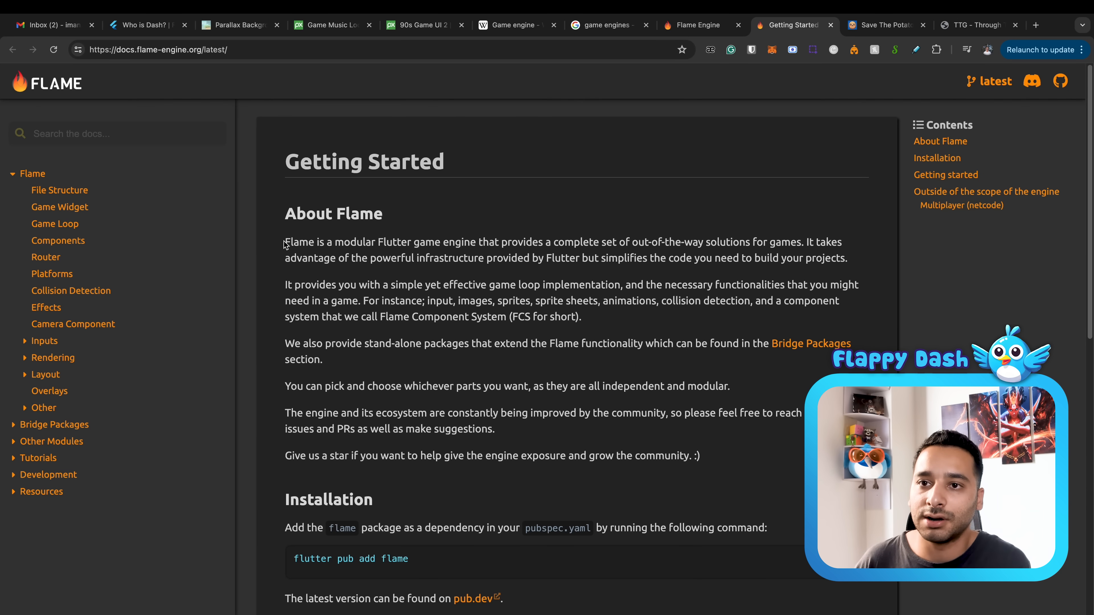
mouse_move(146, 217)
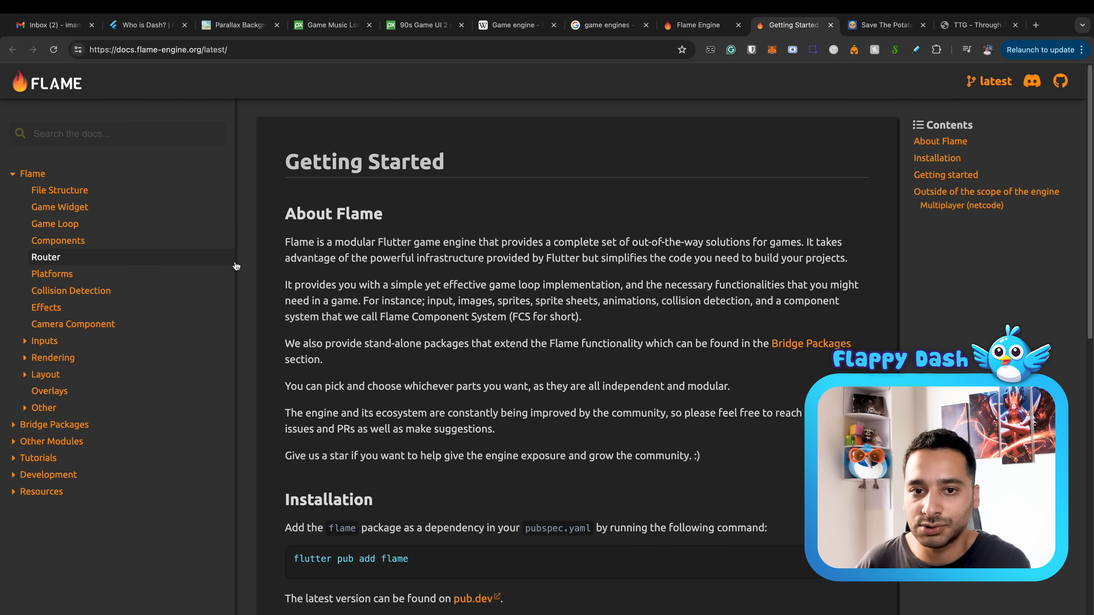
mouse_move(295, 305)
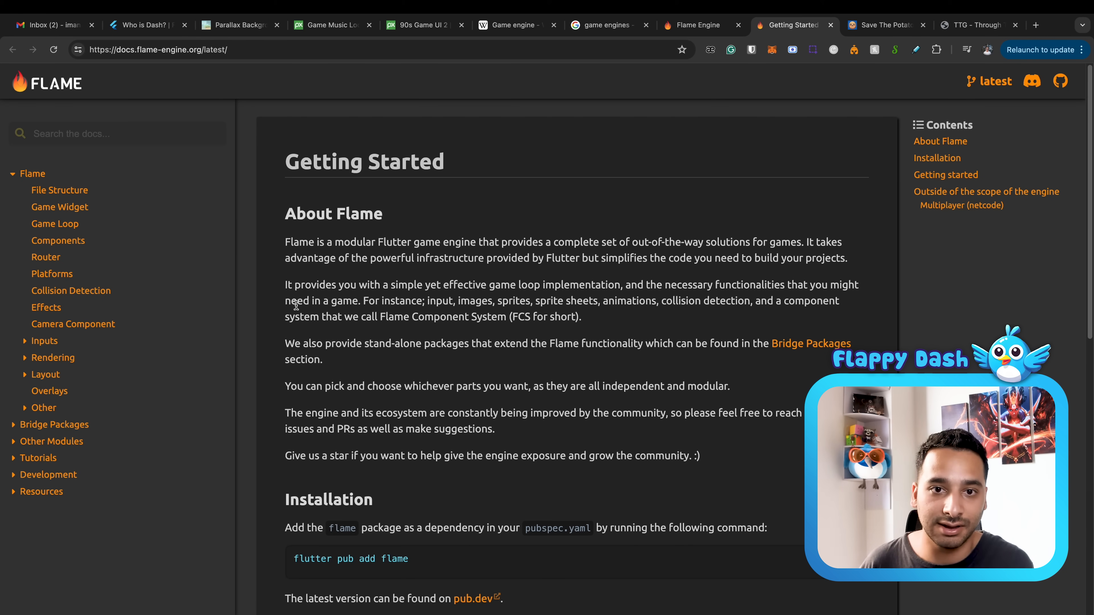
mouse_move(168, 99)
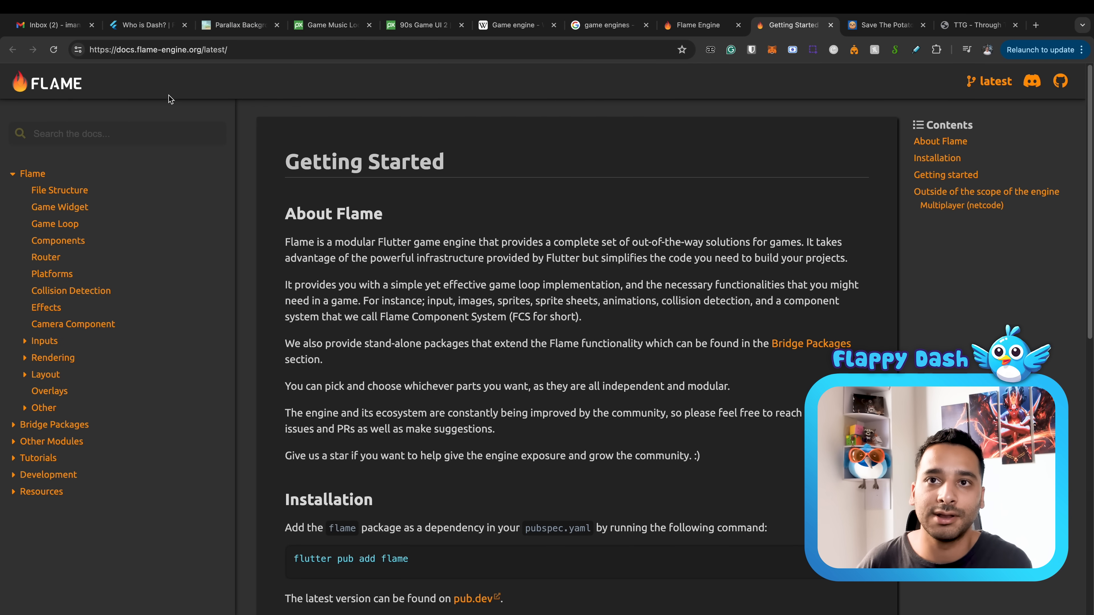